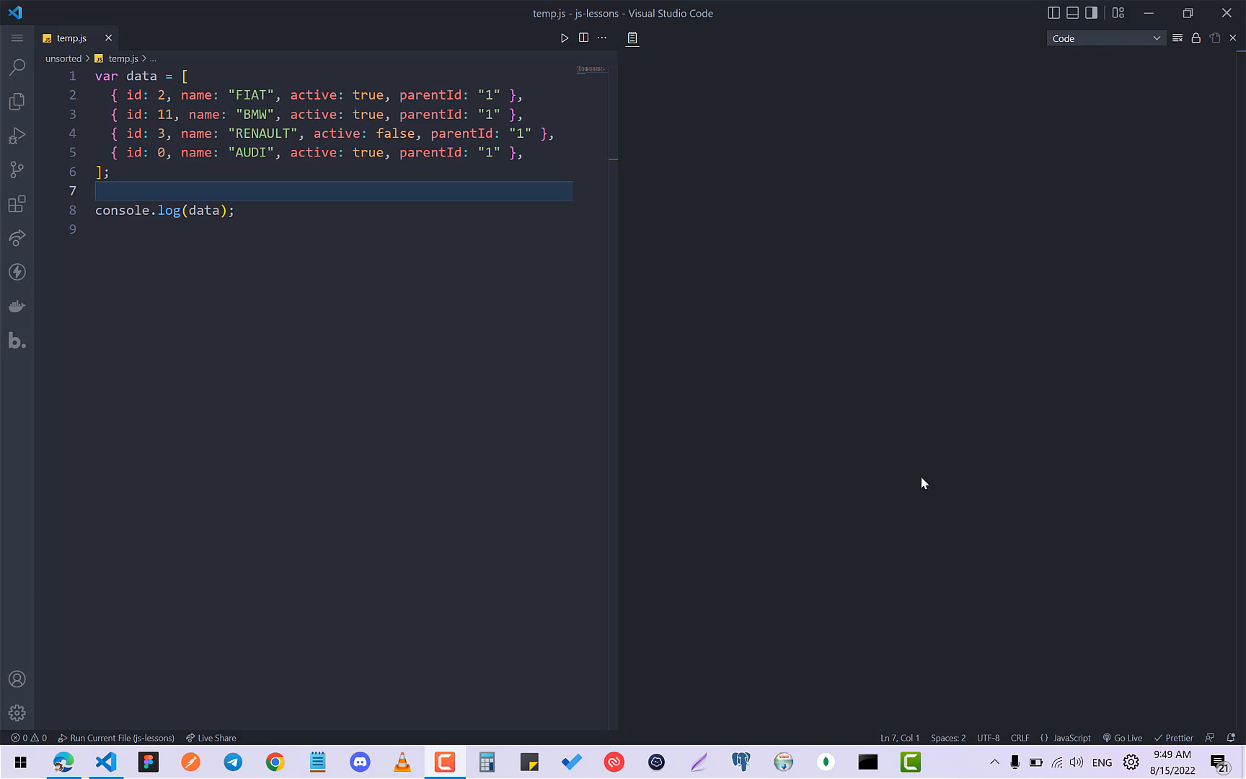
mouse_move(304, 247)
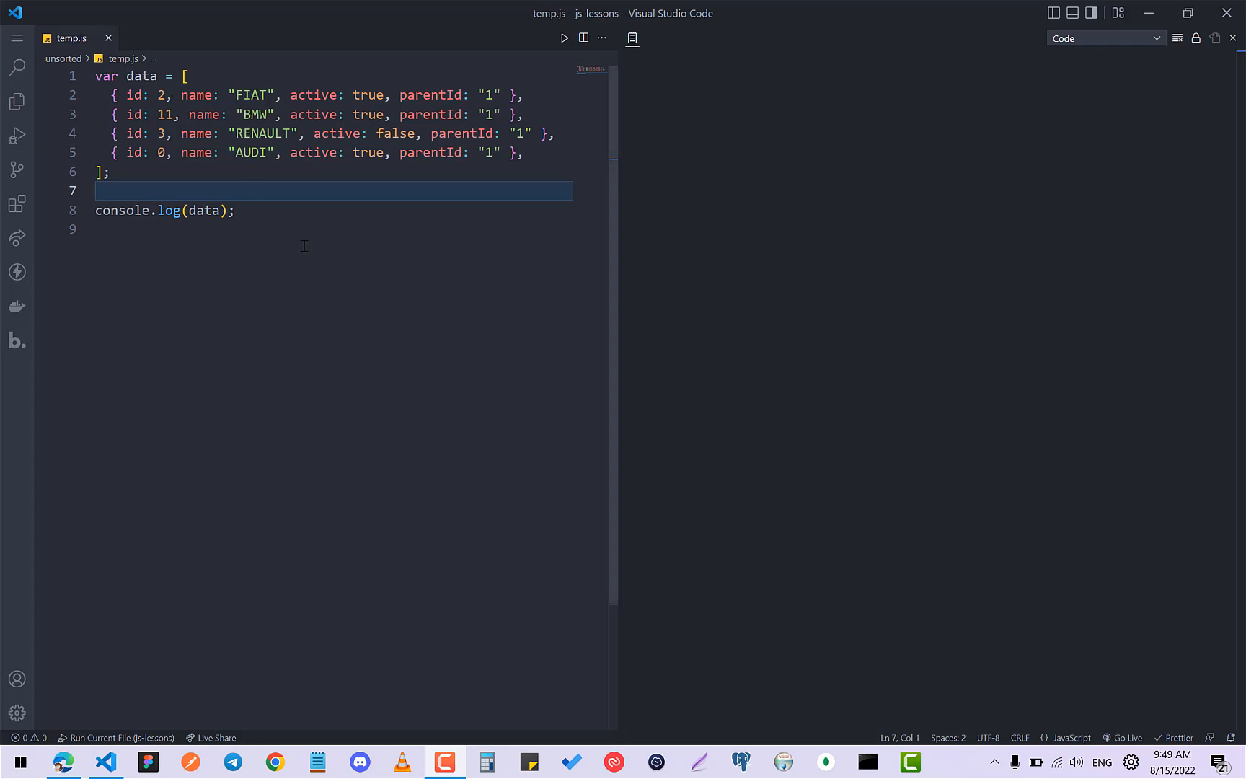
mouse_move(135, 95)
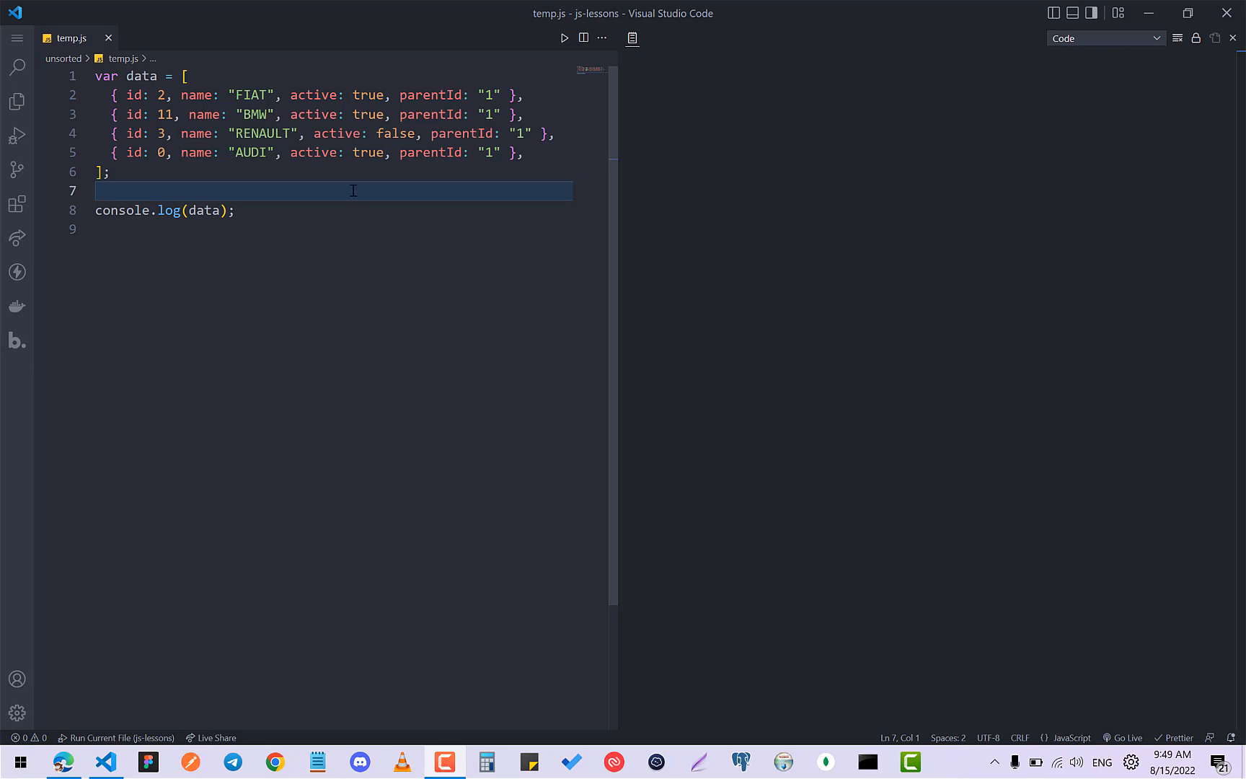
mouse_move(320, 190)
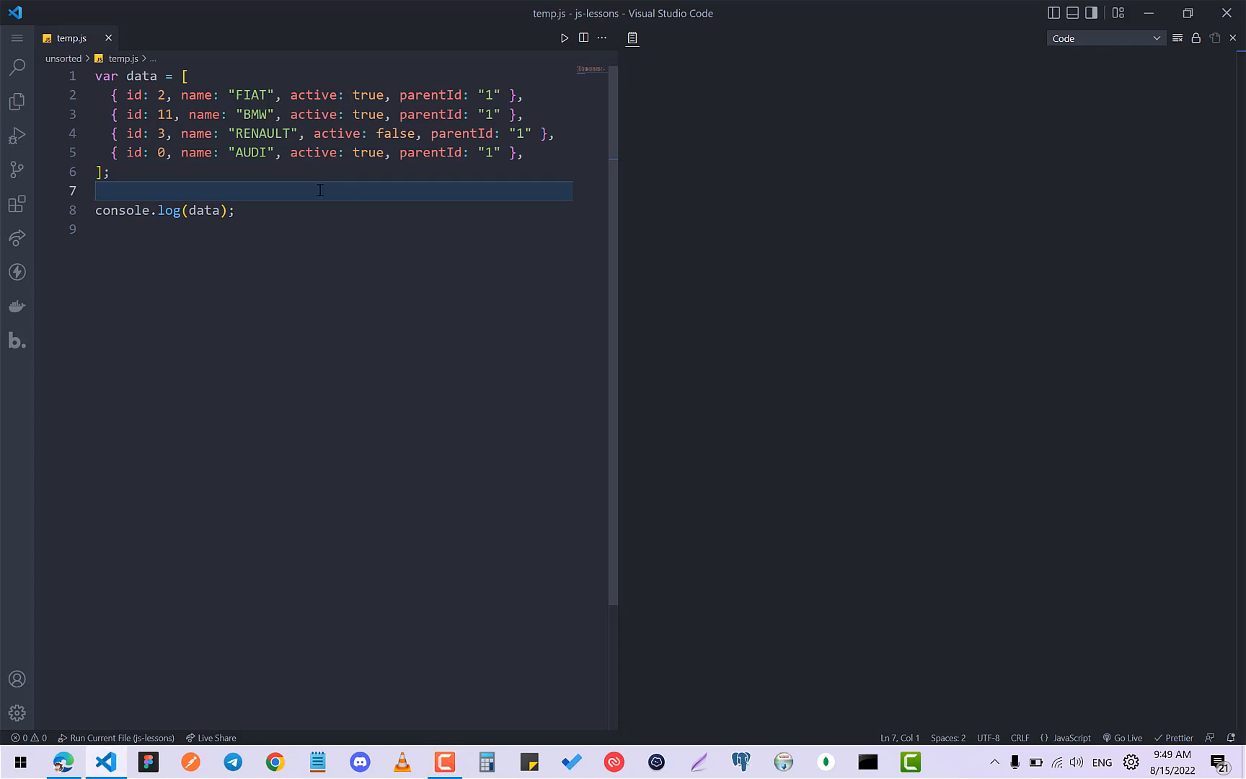
Run temp.js with Code Runner to print the four cars in original order
click(563, 38)
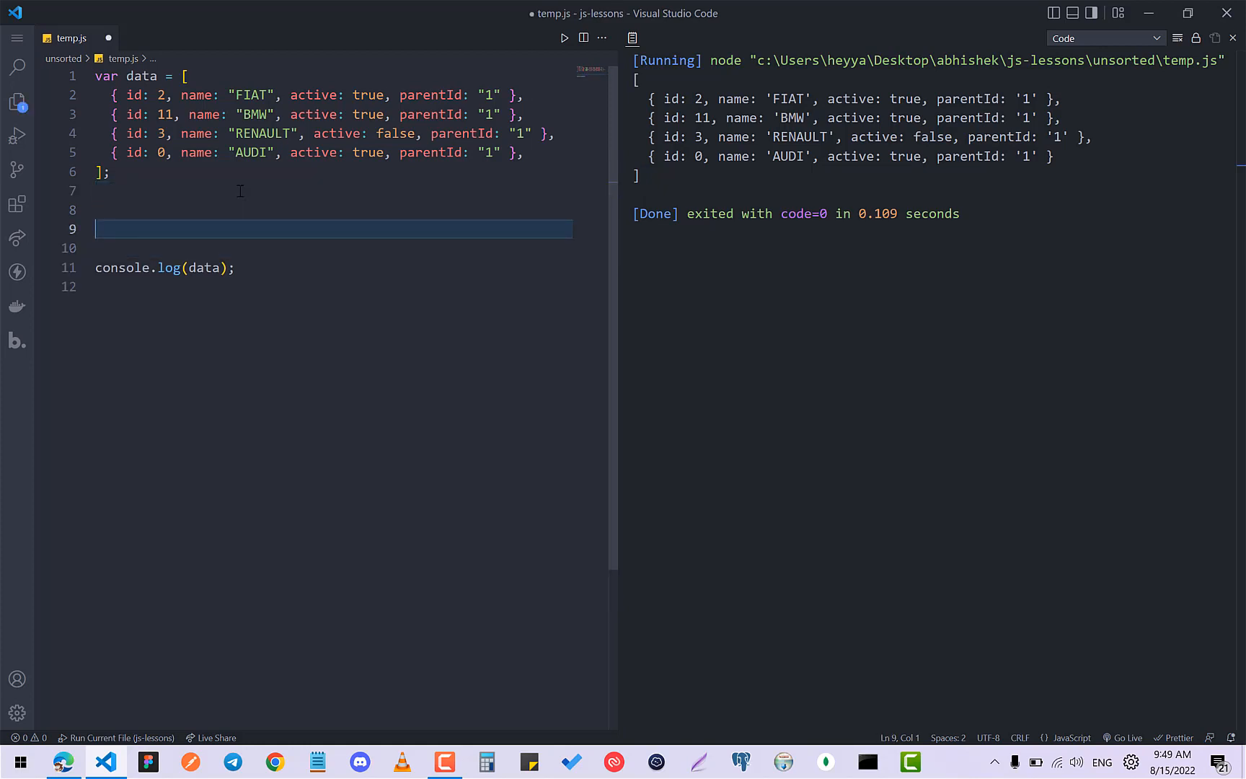
Write data = data.sort((a, b) => { if (a.id < b.id) { return -1; } })
text(data =)
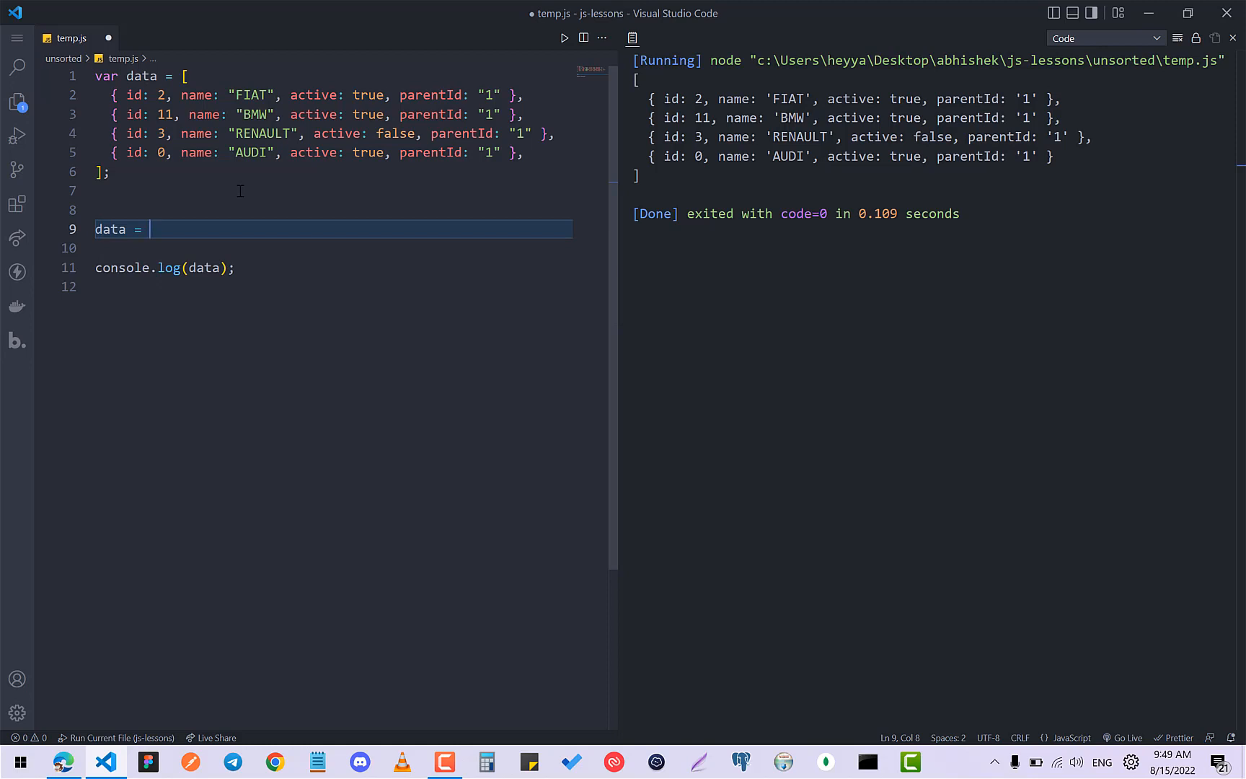
text(data.sort)
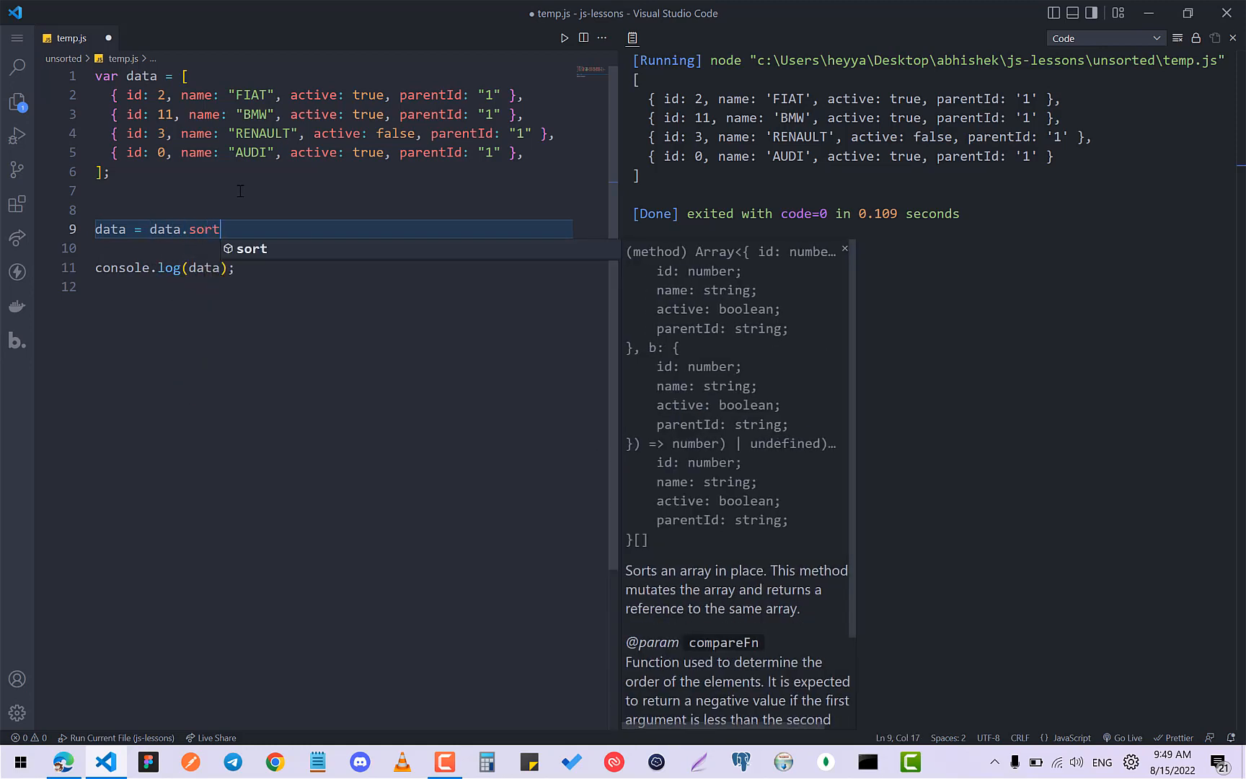
text((()
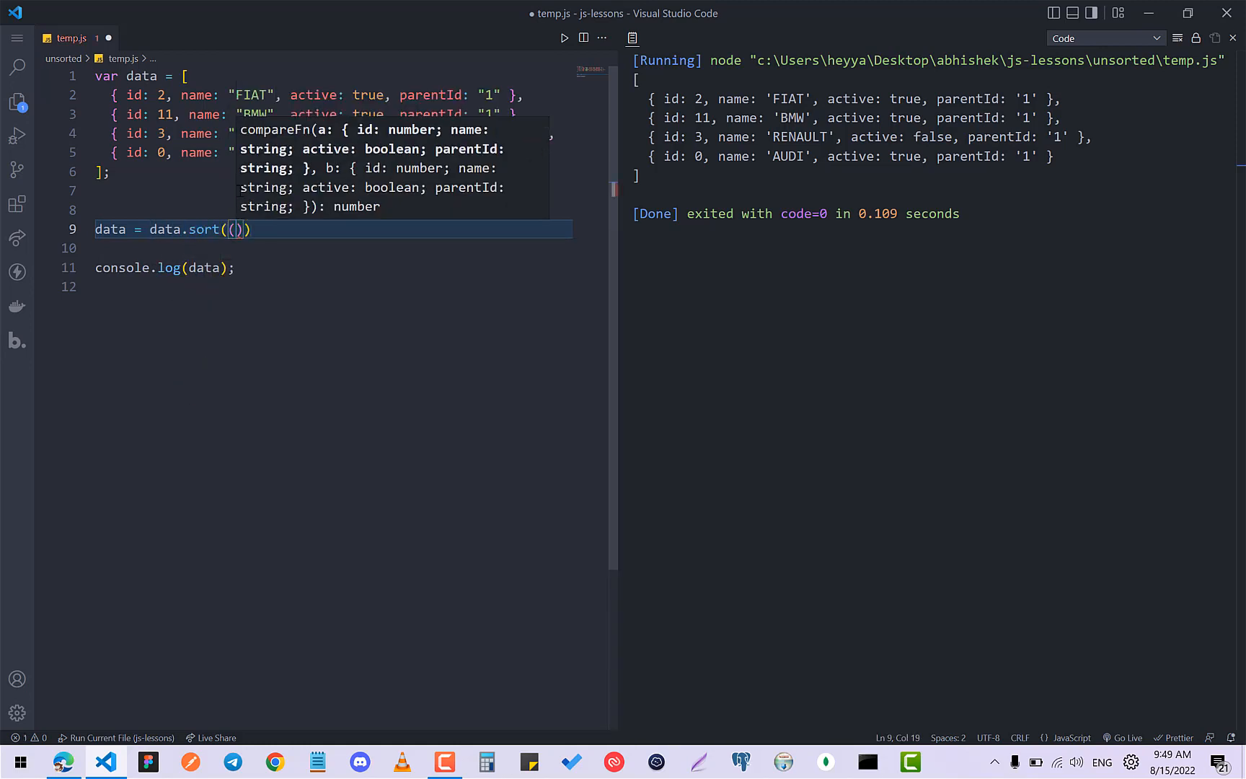
text(a,b)
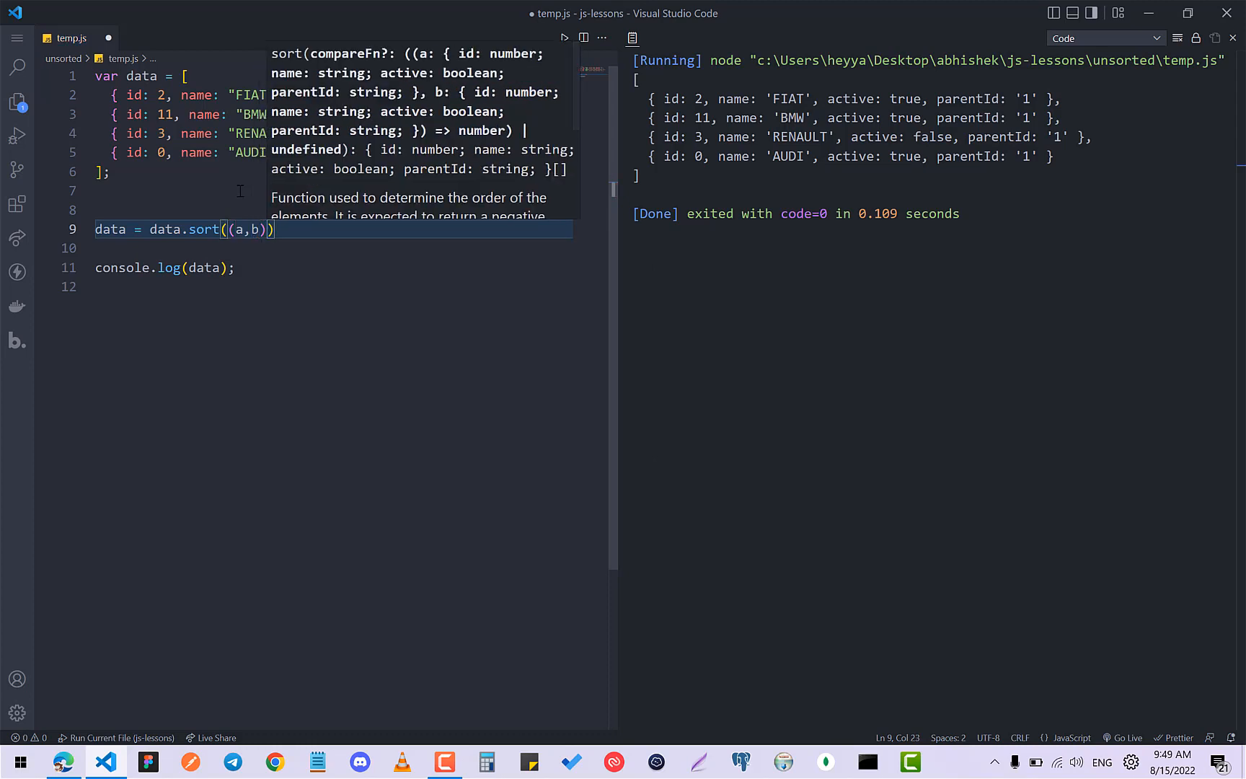
text(=> {})
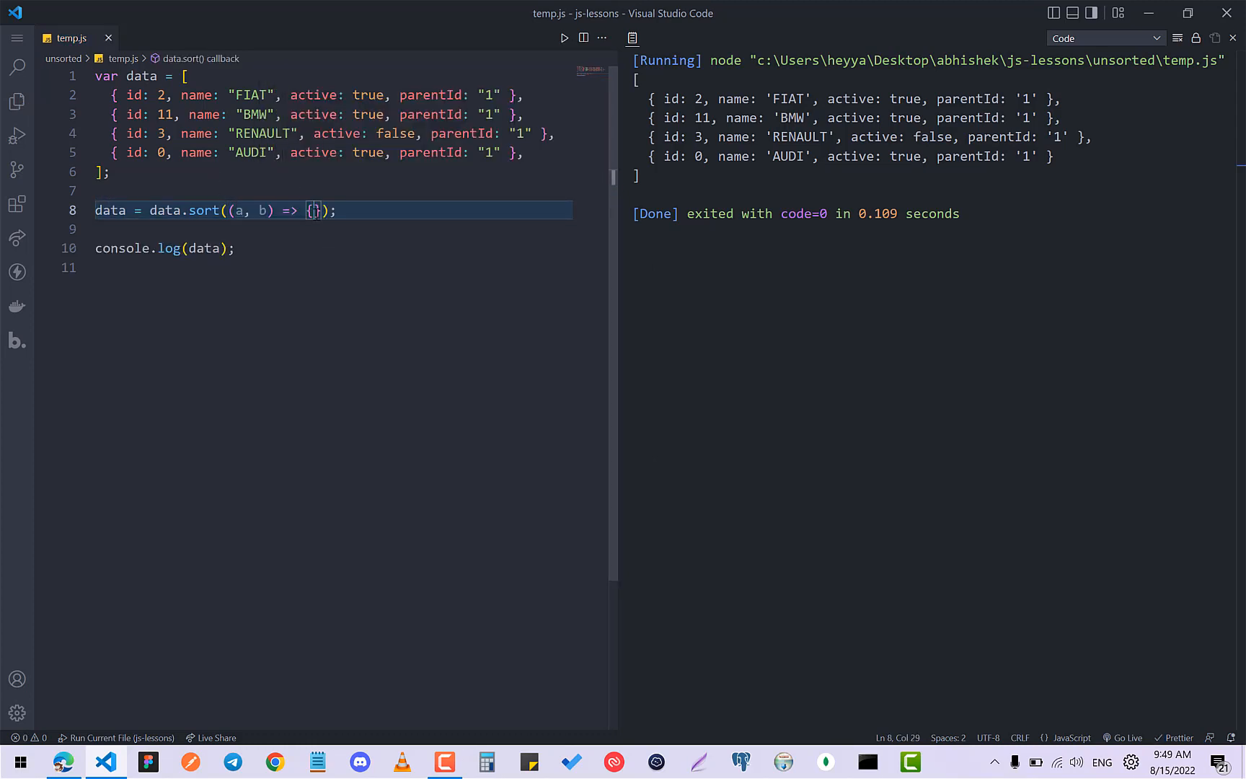
text(if()
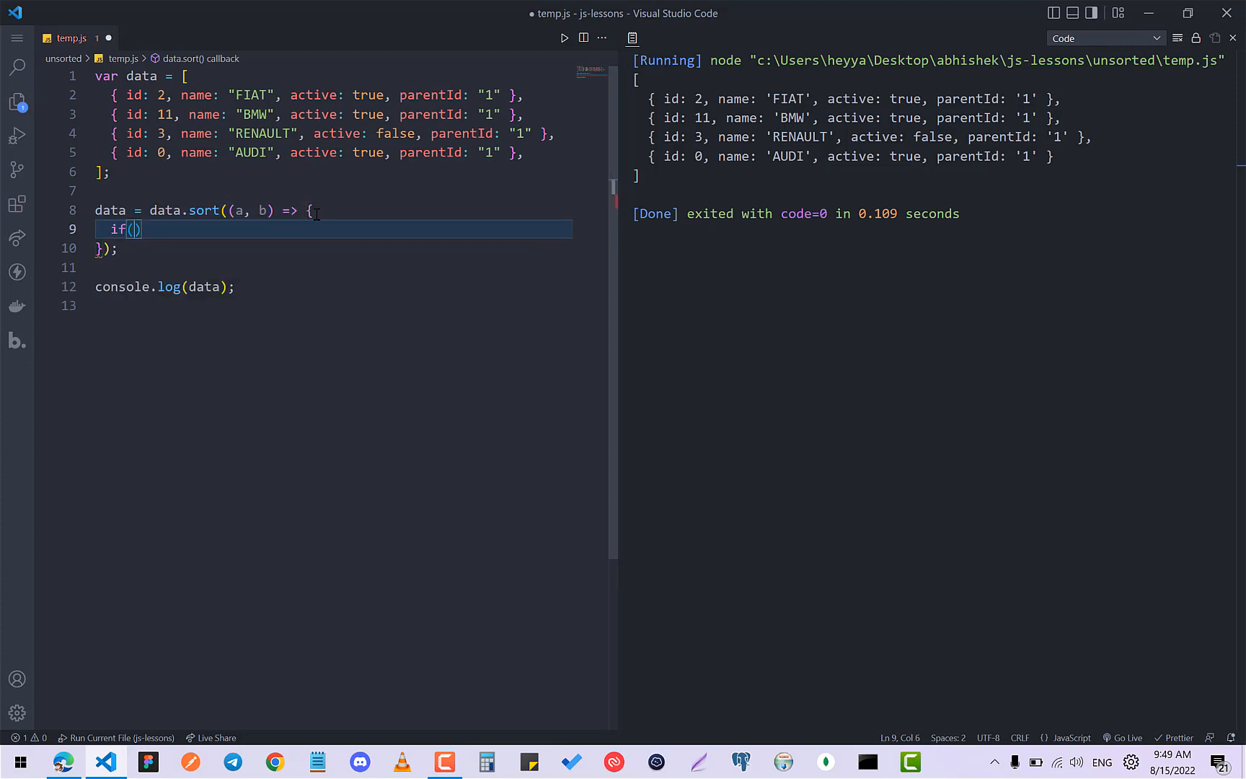
text(a.id < b.id)
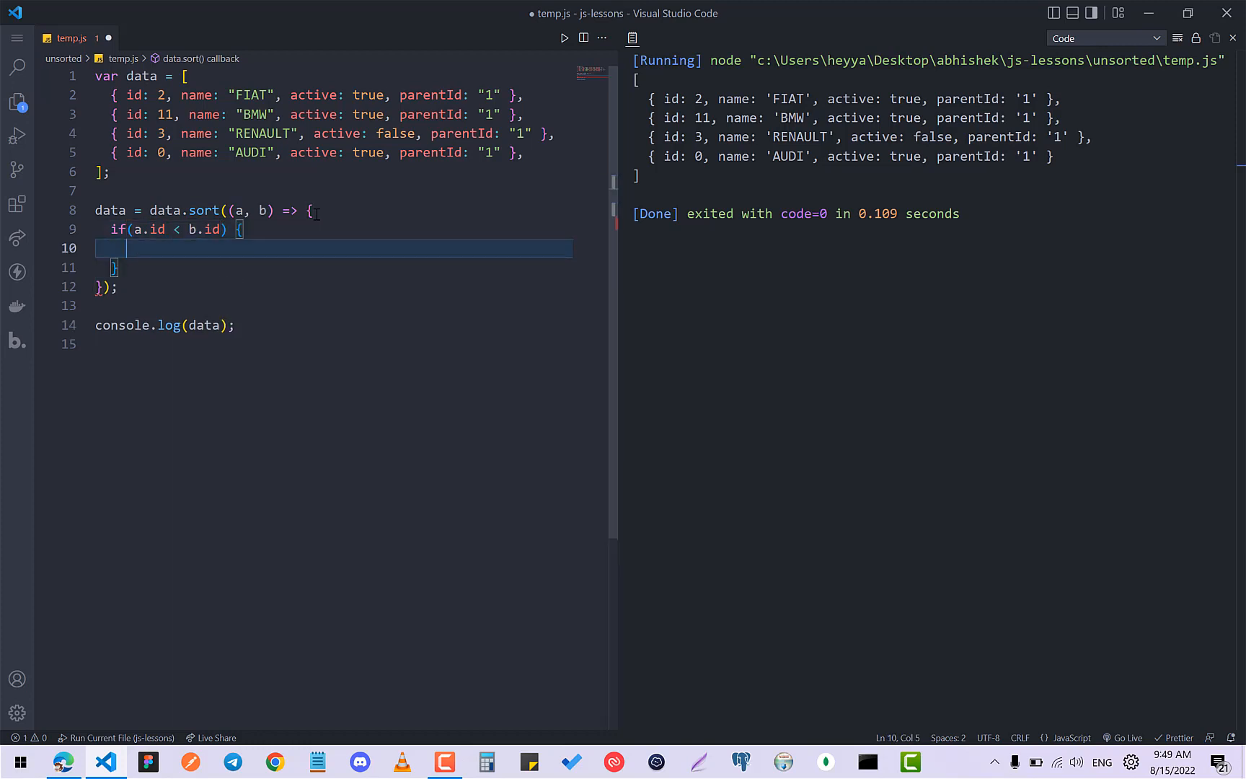
text(return -1;)
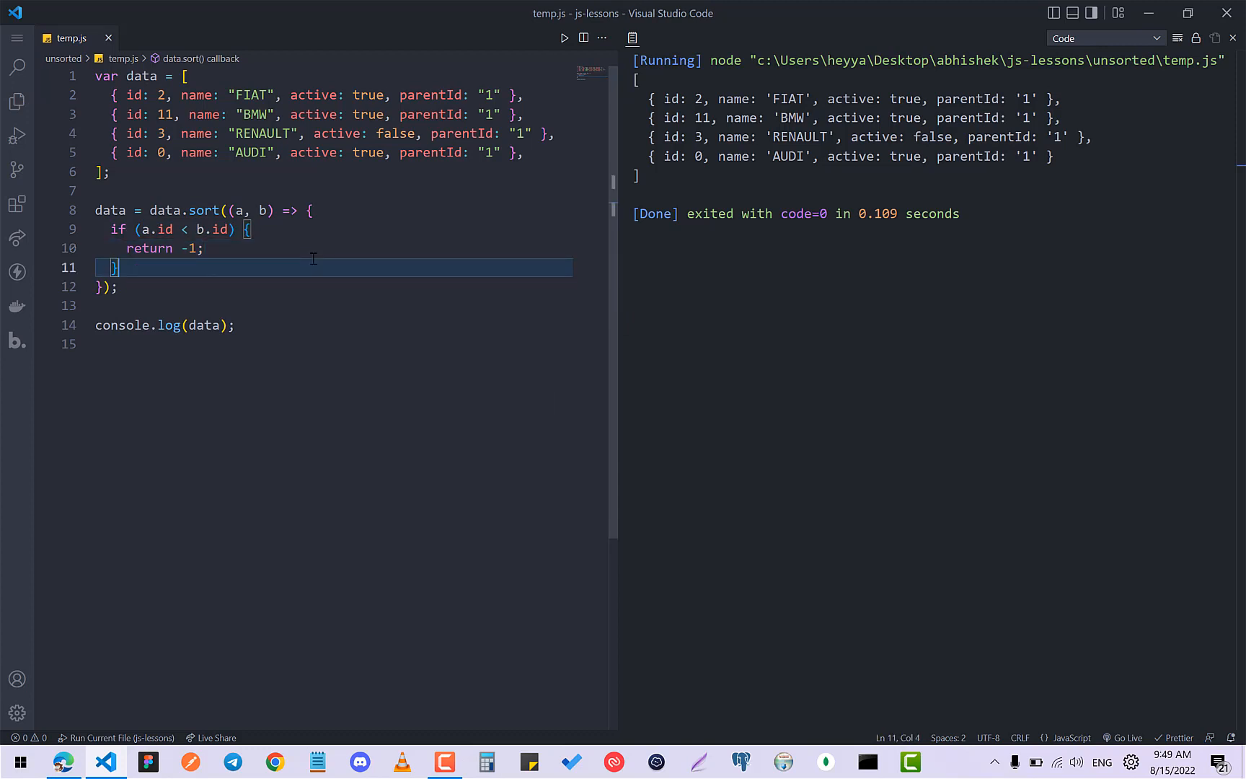
mouse_move(377, 264)
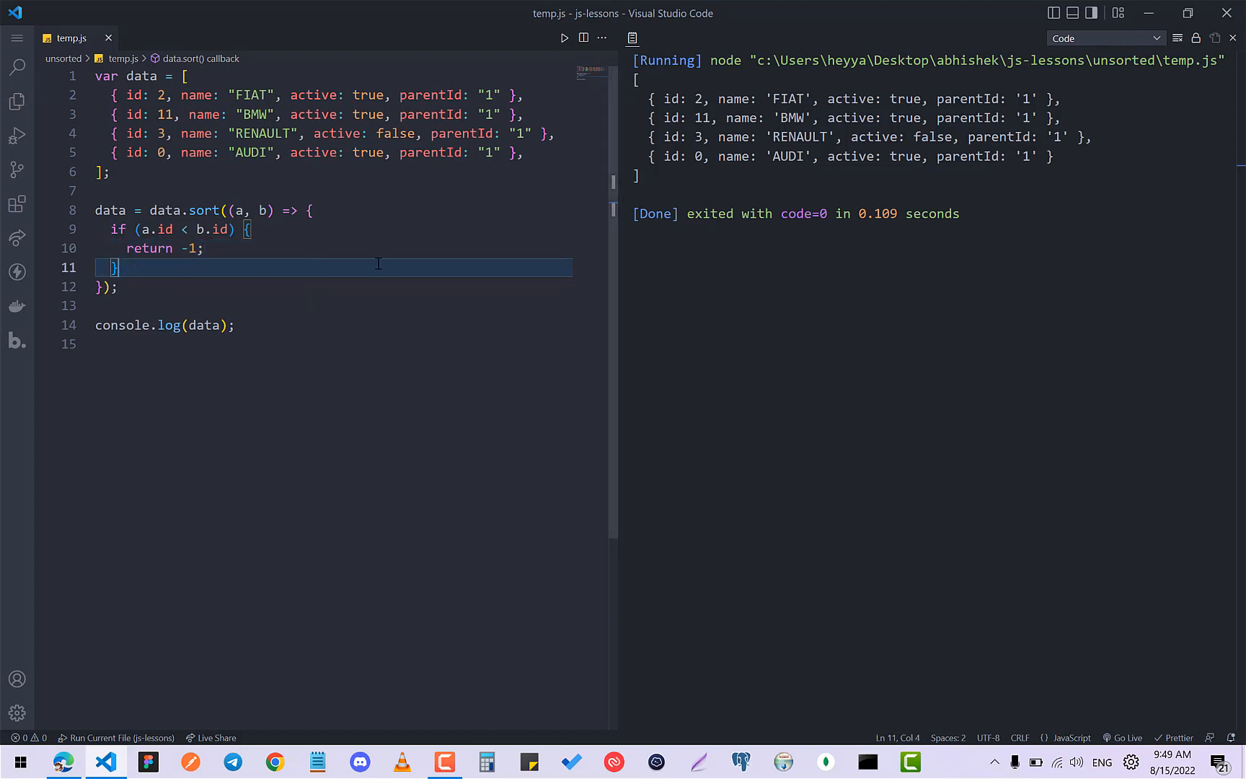
Rerun temp.js so the output lists AUDI, FIAT, RENAULT, BMW by ascending id
click(563, 38)
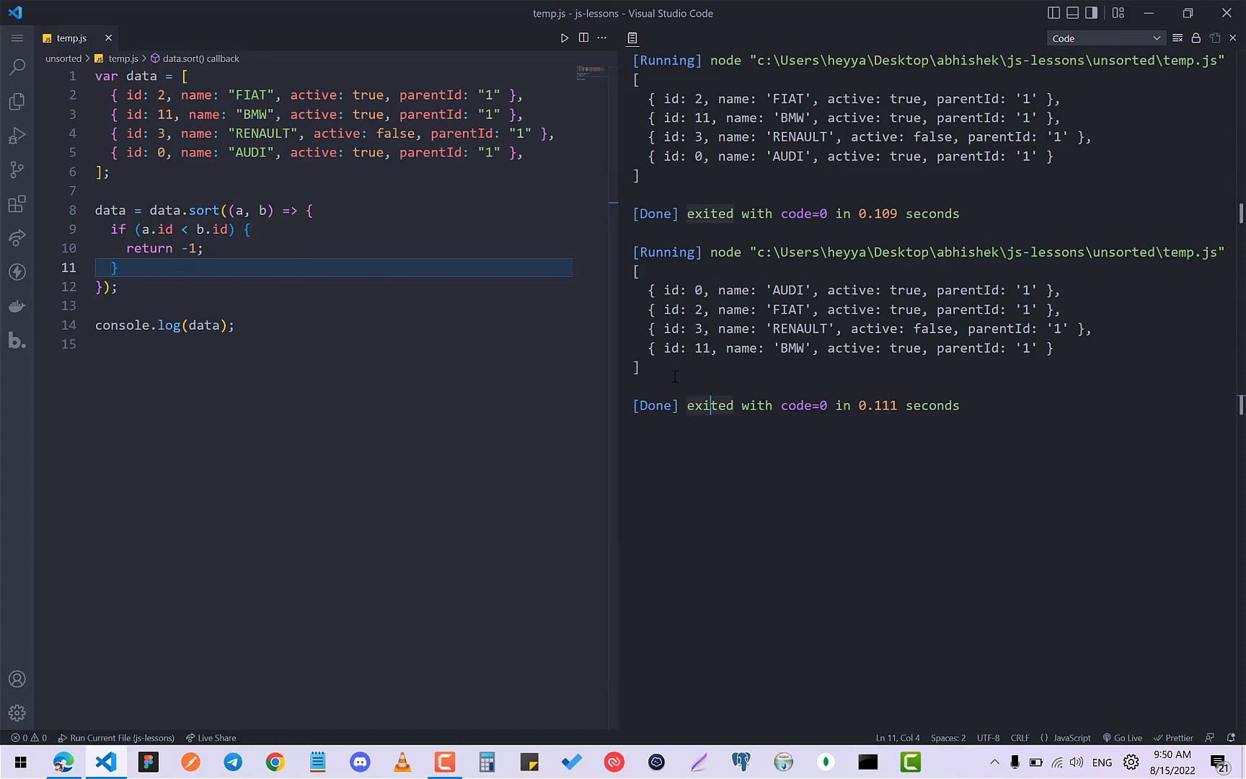
mouse_move(245, 266)
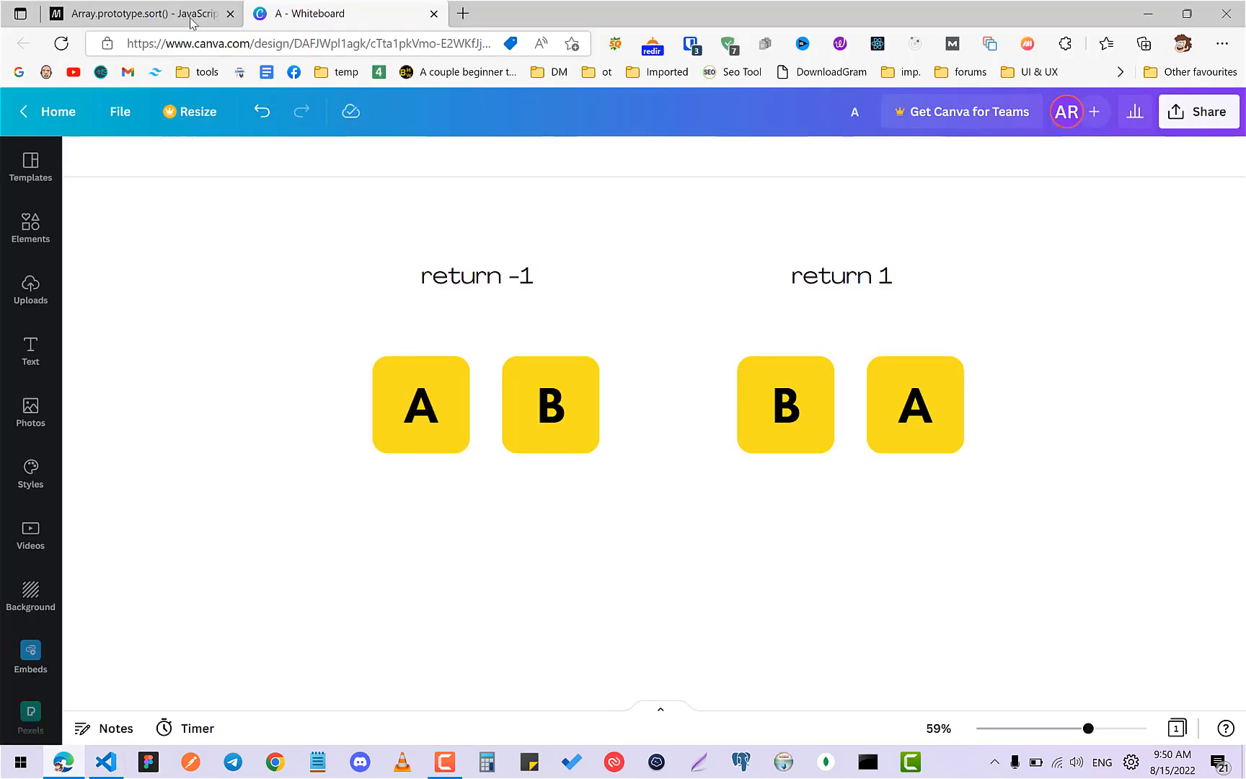
Review the MDN sort() return-value table, highlight the < 0 row, and return to the whiteboard
click(137, 14)
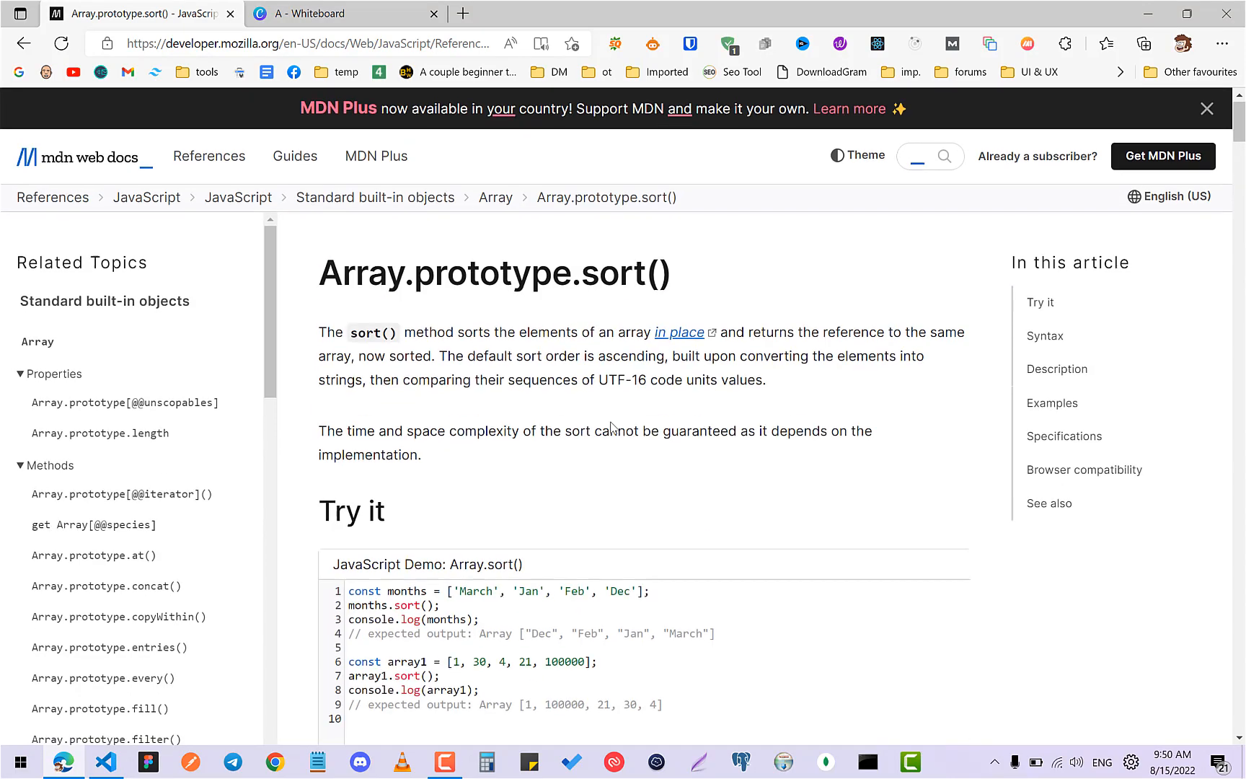
mouse_move(531, 460)
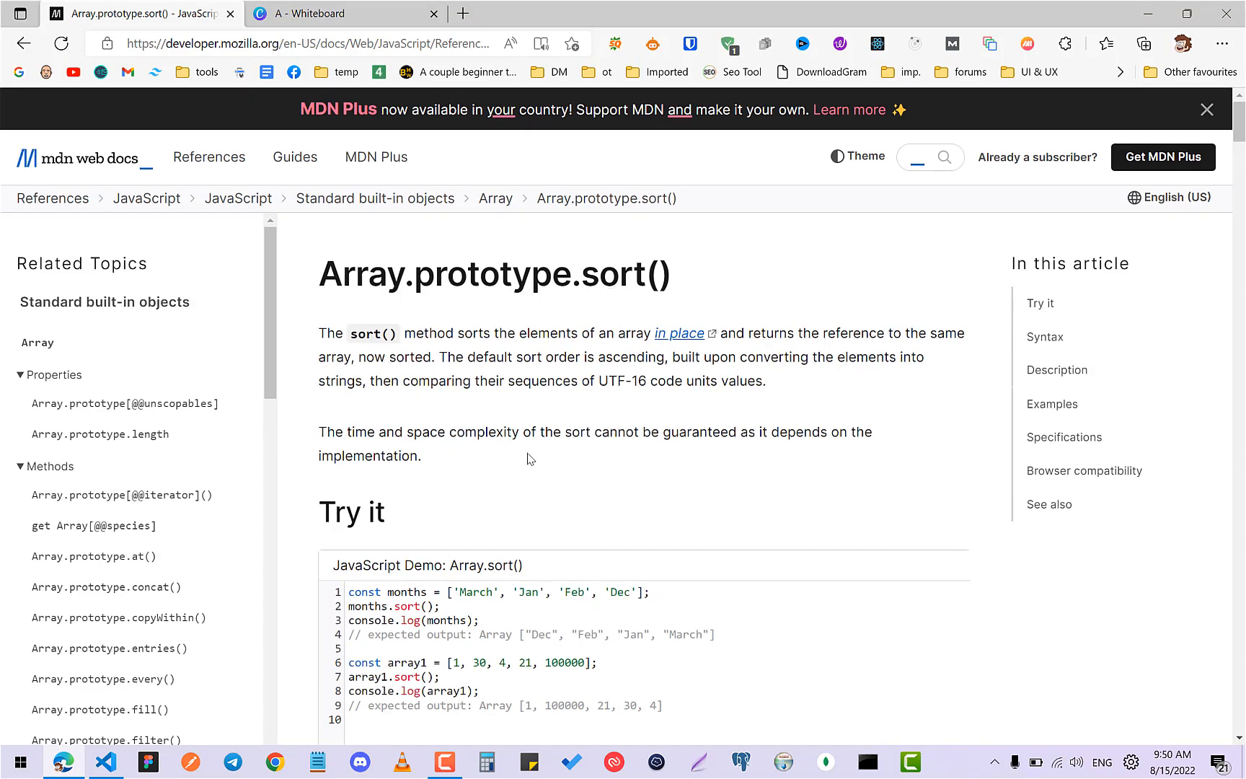
scroll(down, 3)
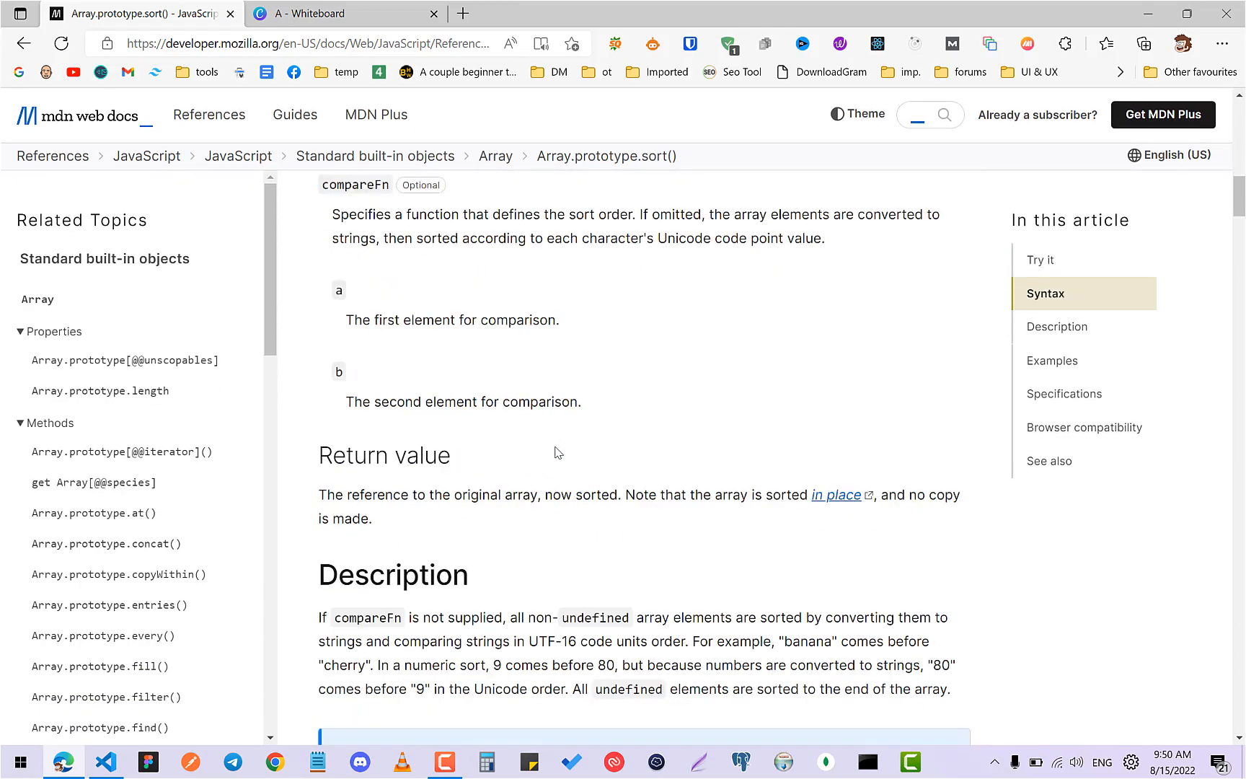
scroll(up, 3)
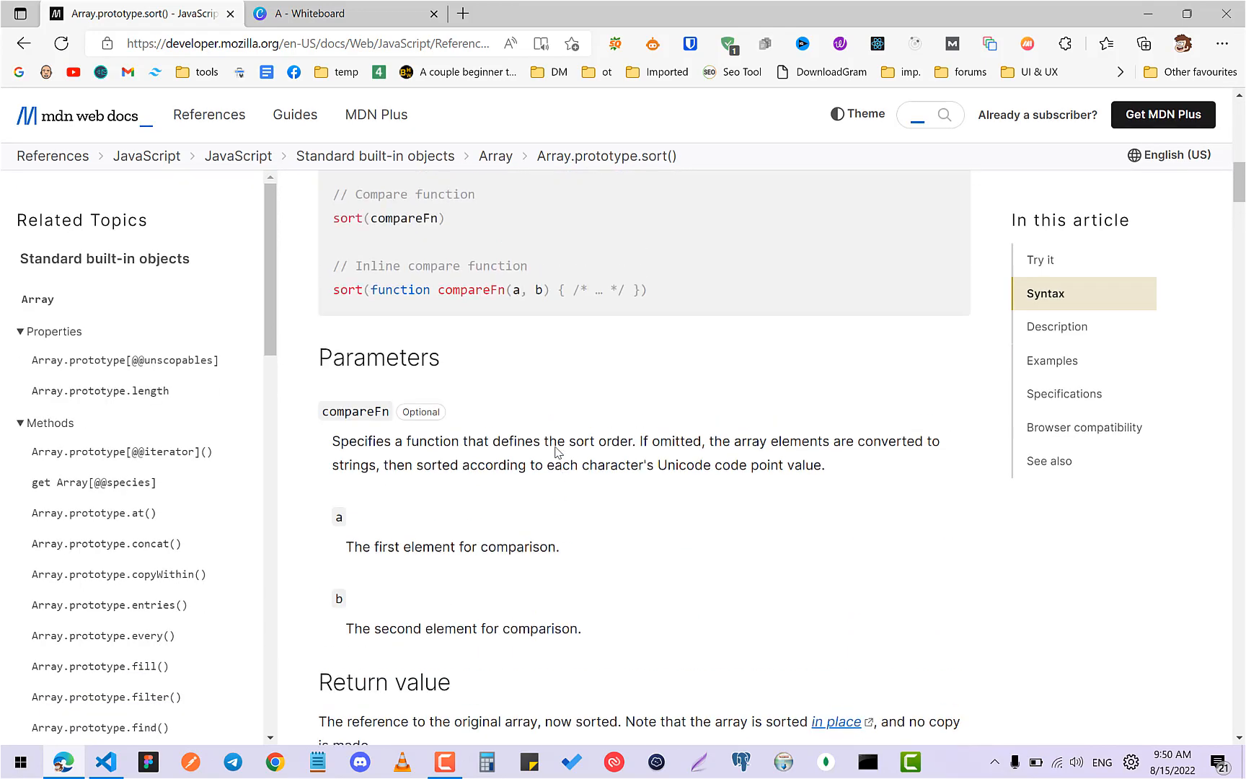
scroll(up, 3)
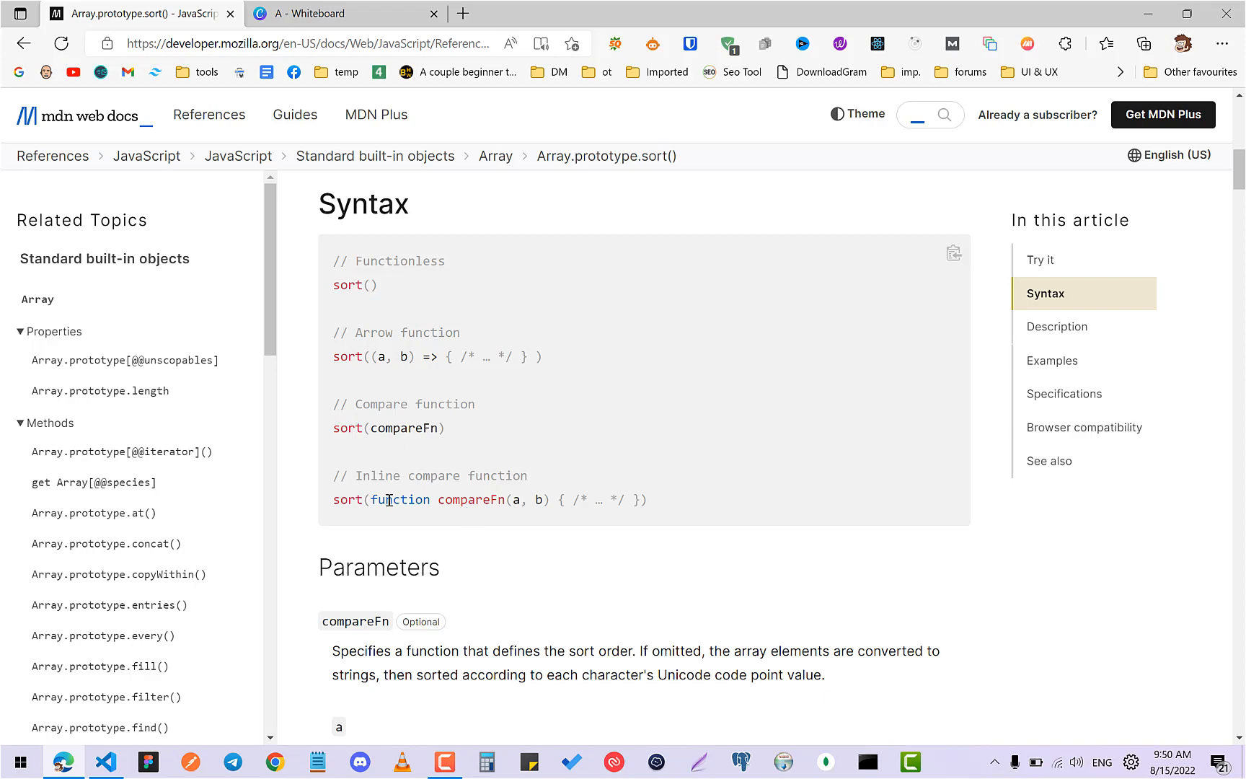
scroll(down, 3)
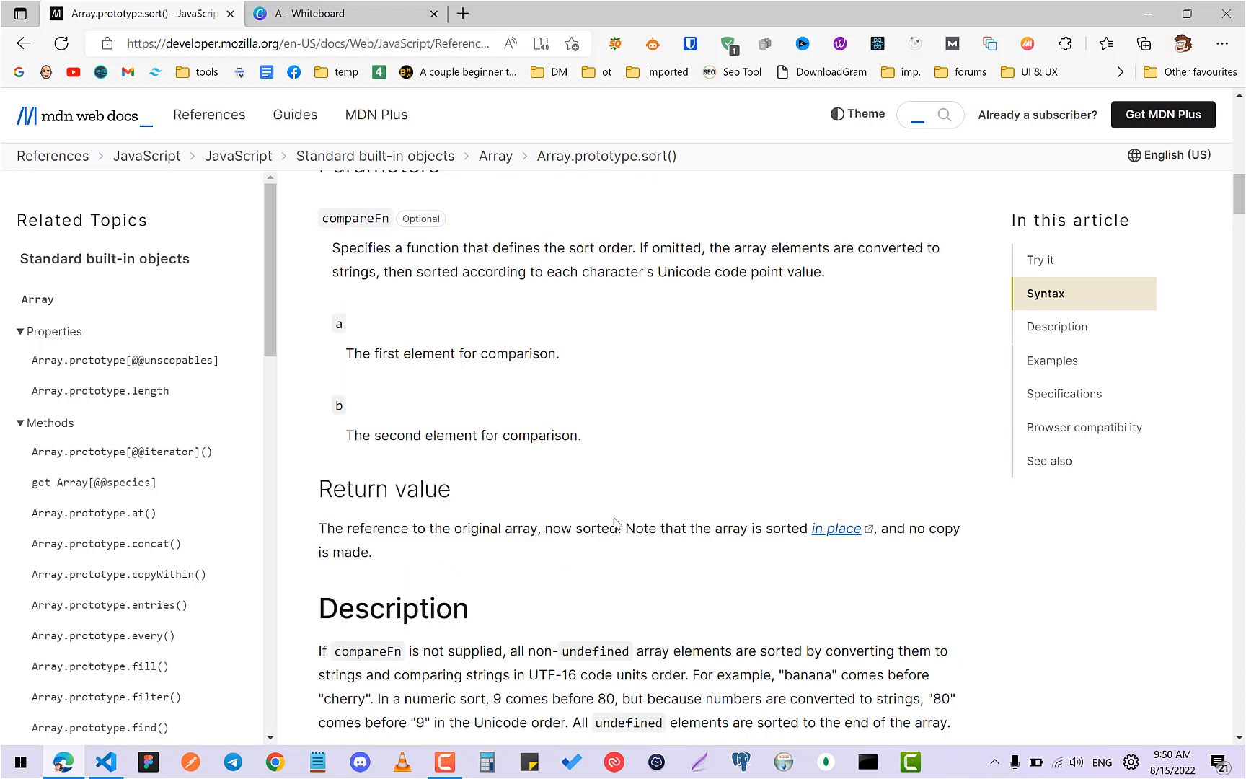
scroll(down, 3)
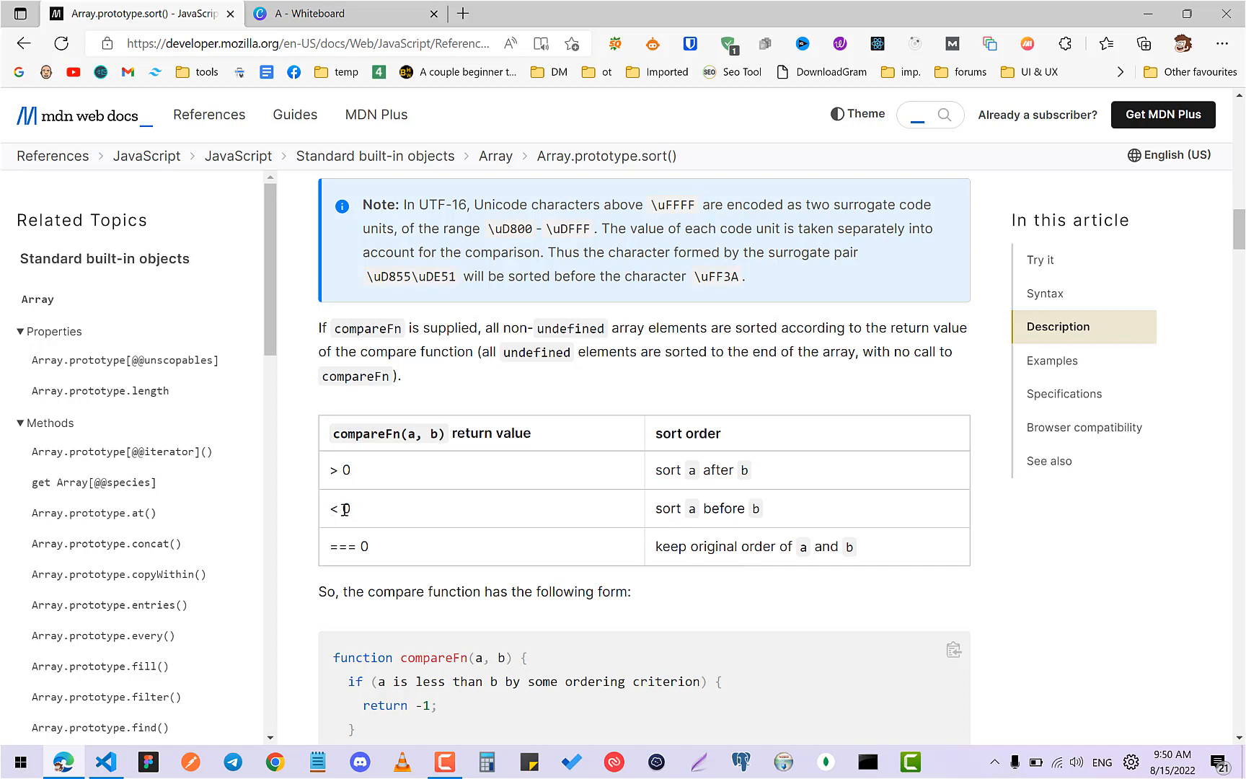
double_click(341, 507)
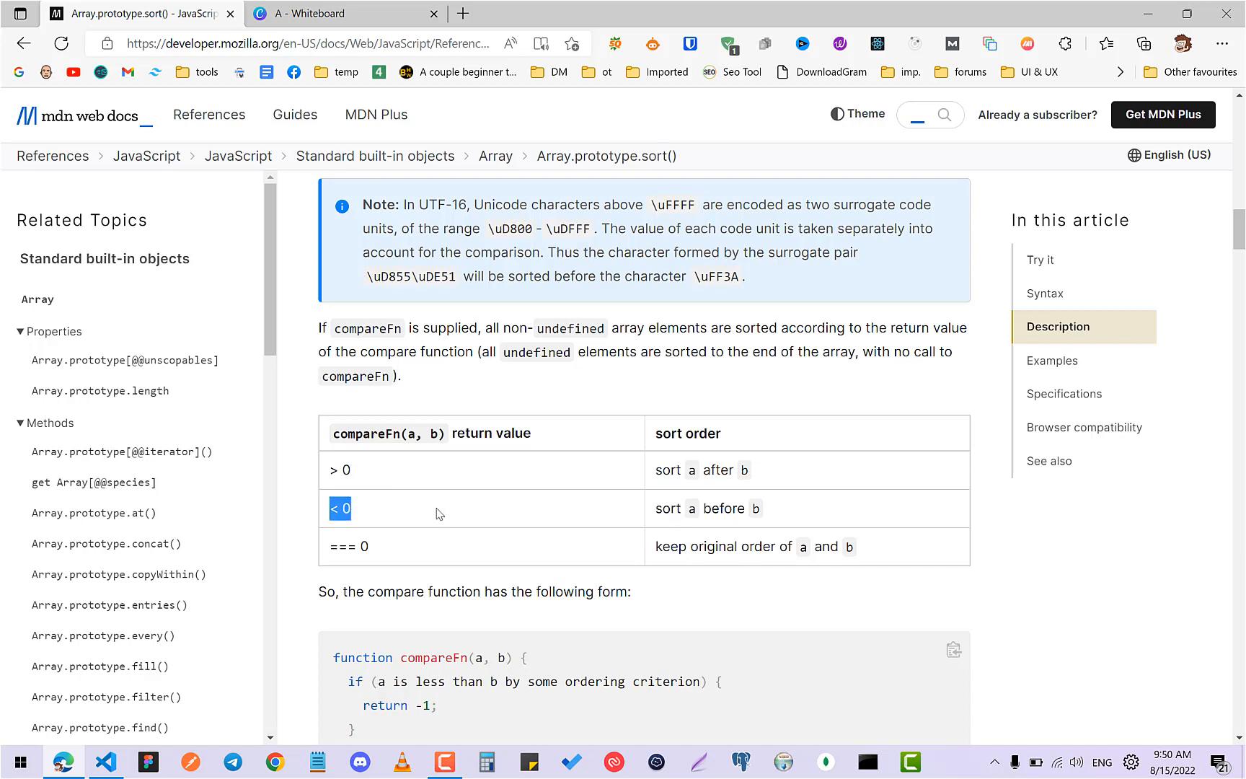
click(317, 14)
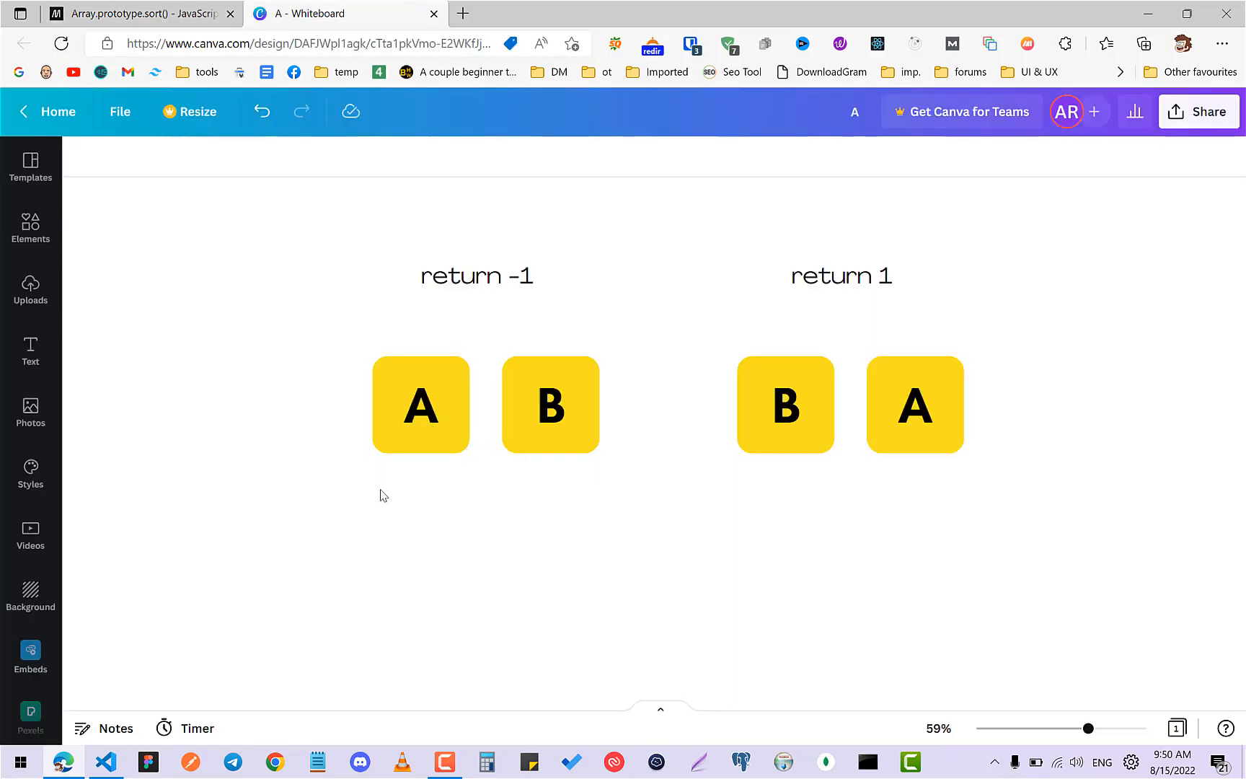
click(549, 404)
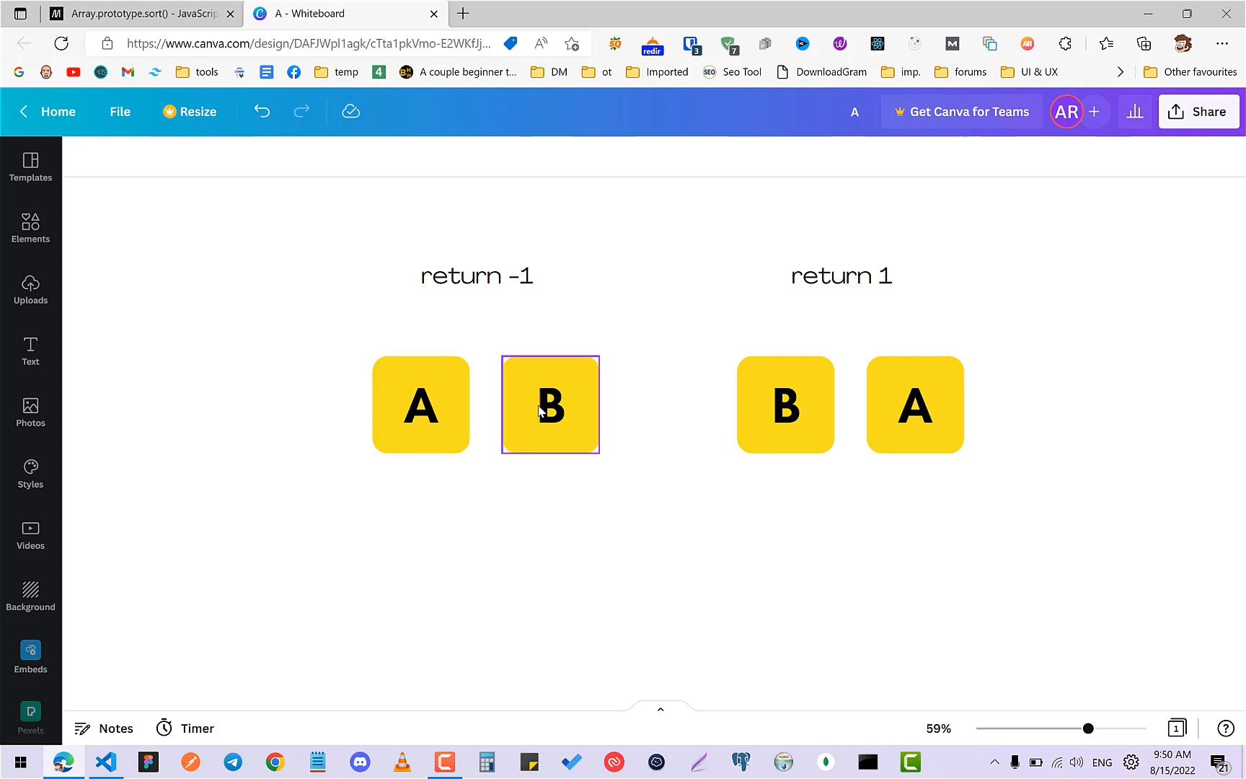
mouse_move(425, 355)
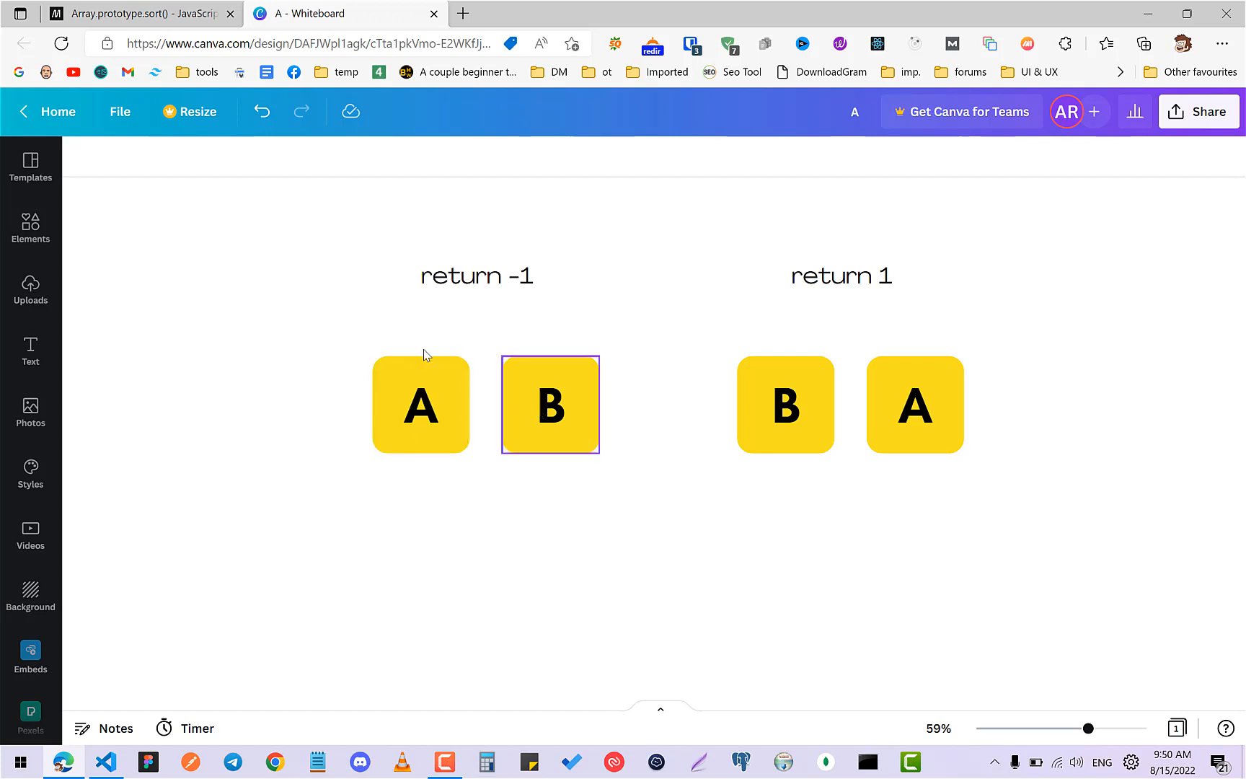
click(475, 277)
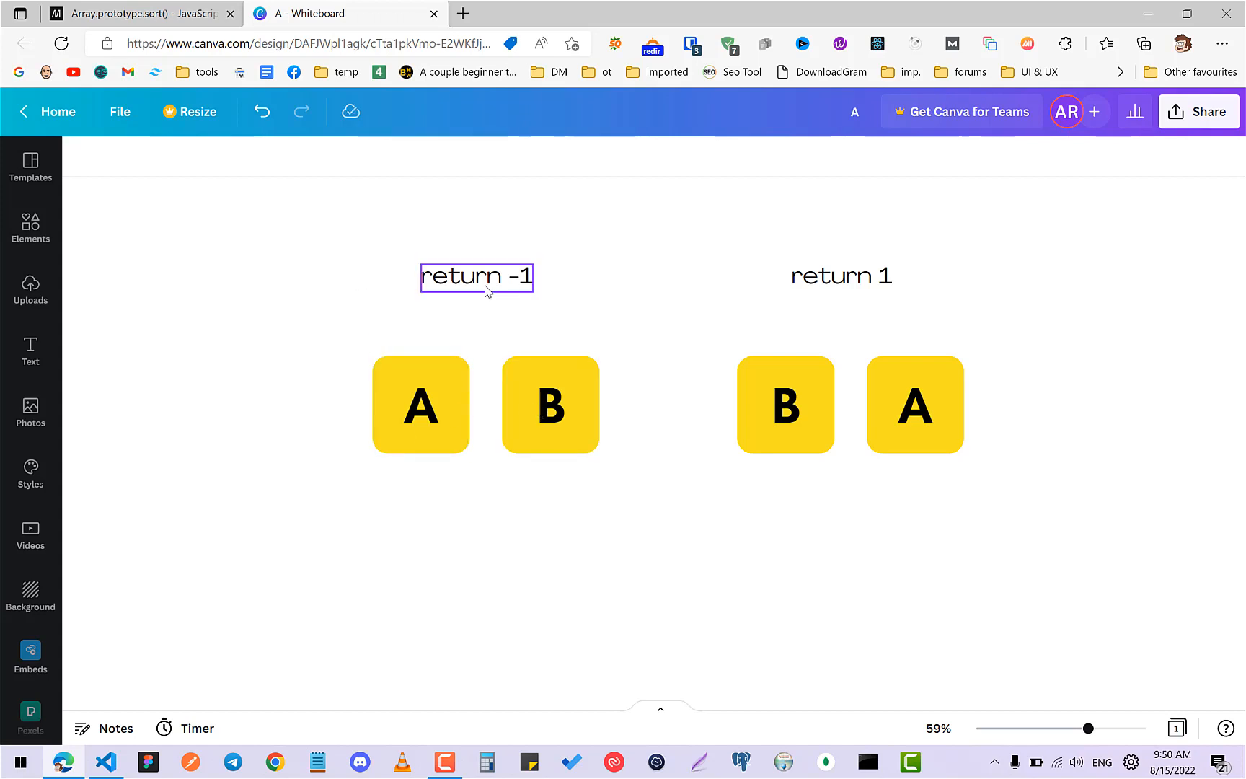
click(816, 466)
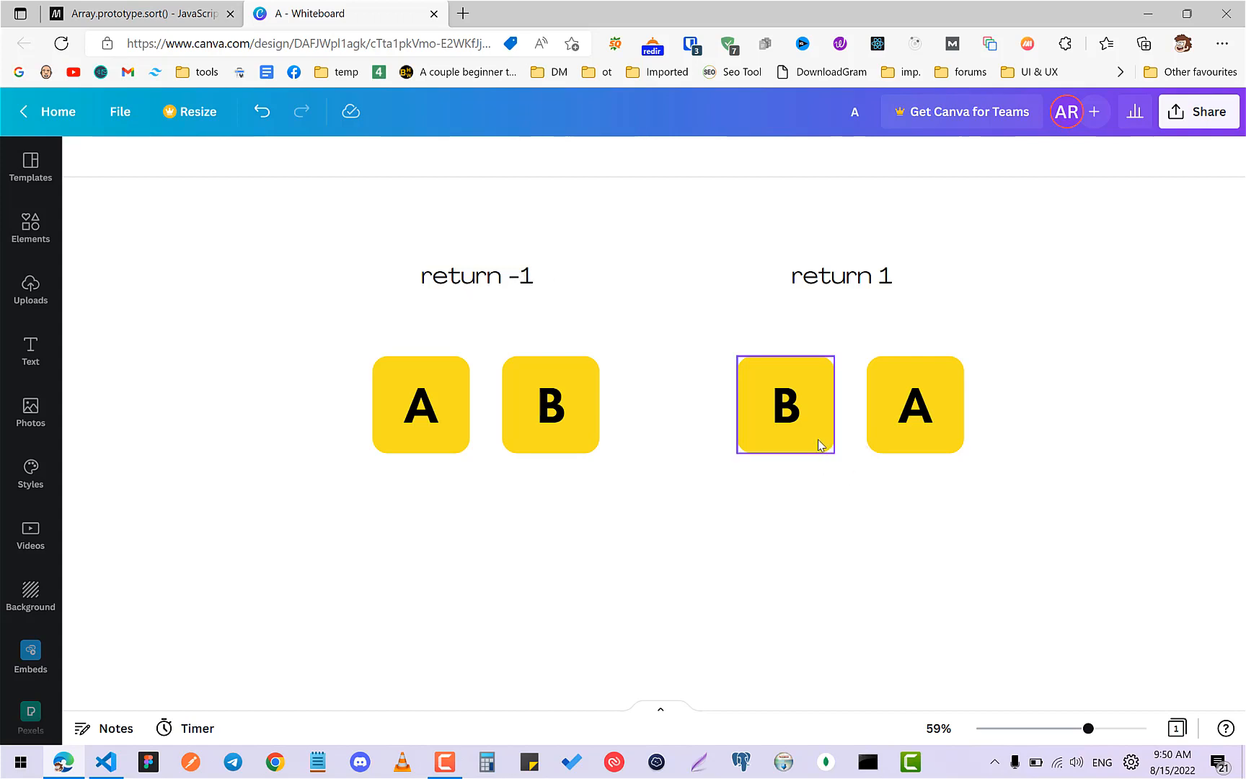
click(914, 274)
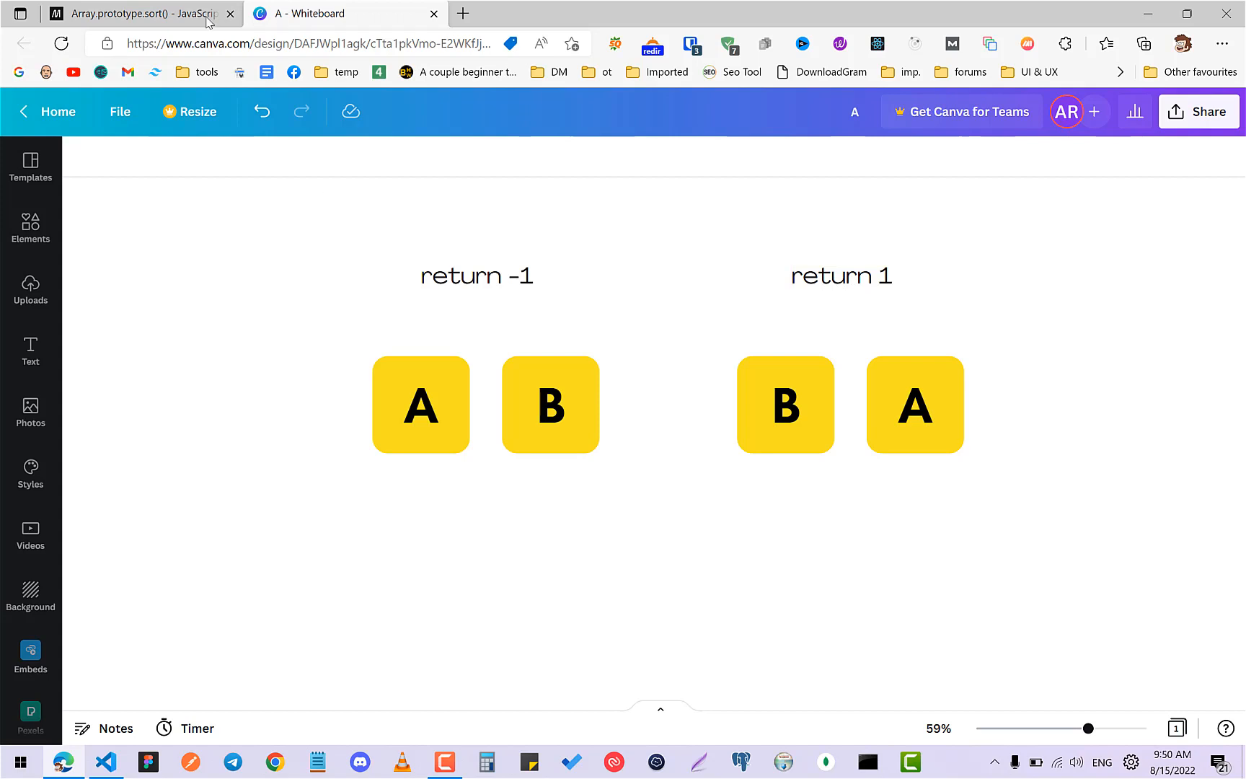
Revisit the MDN compareFn return-value table, then bring VS Code back via the taskbar
click(137, 14)
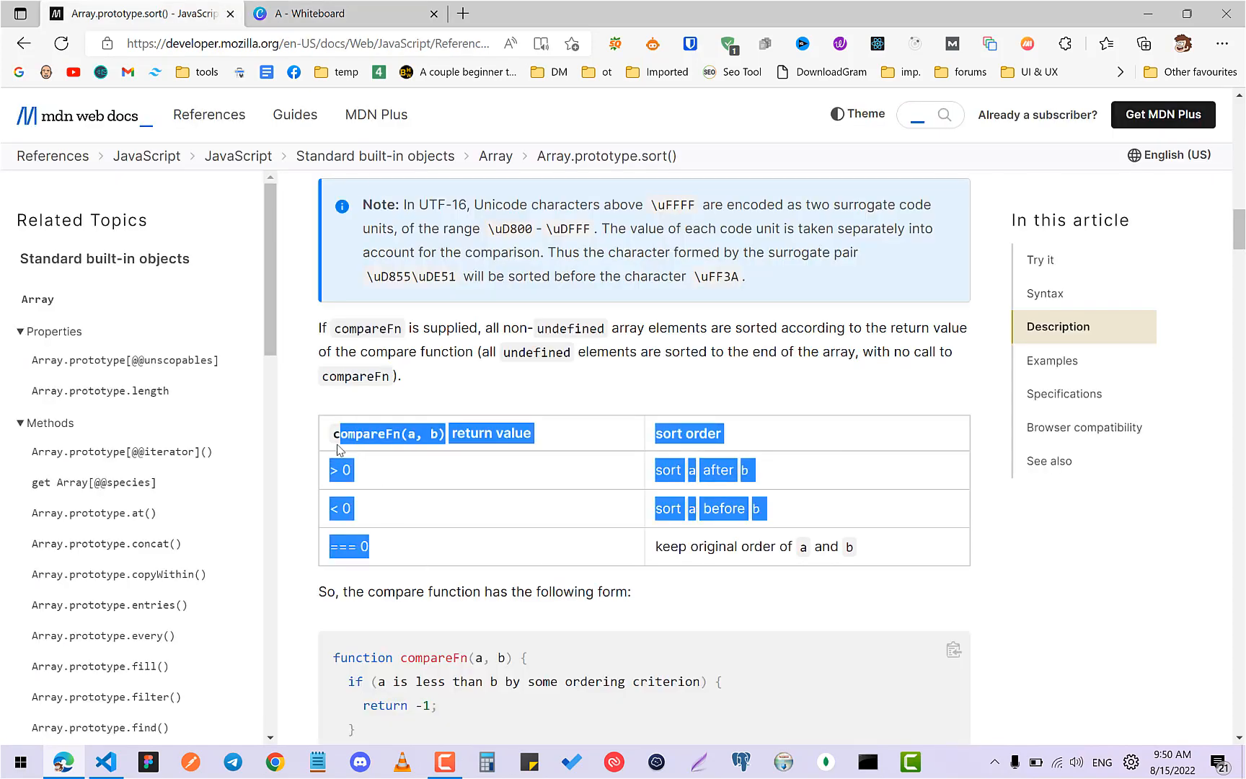
click(657, 547)
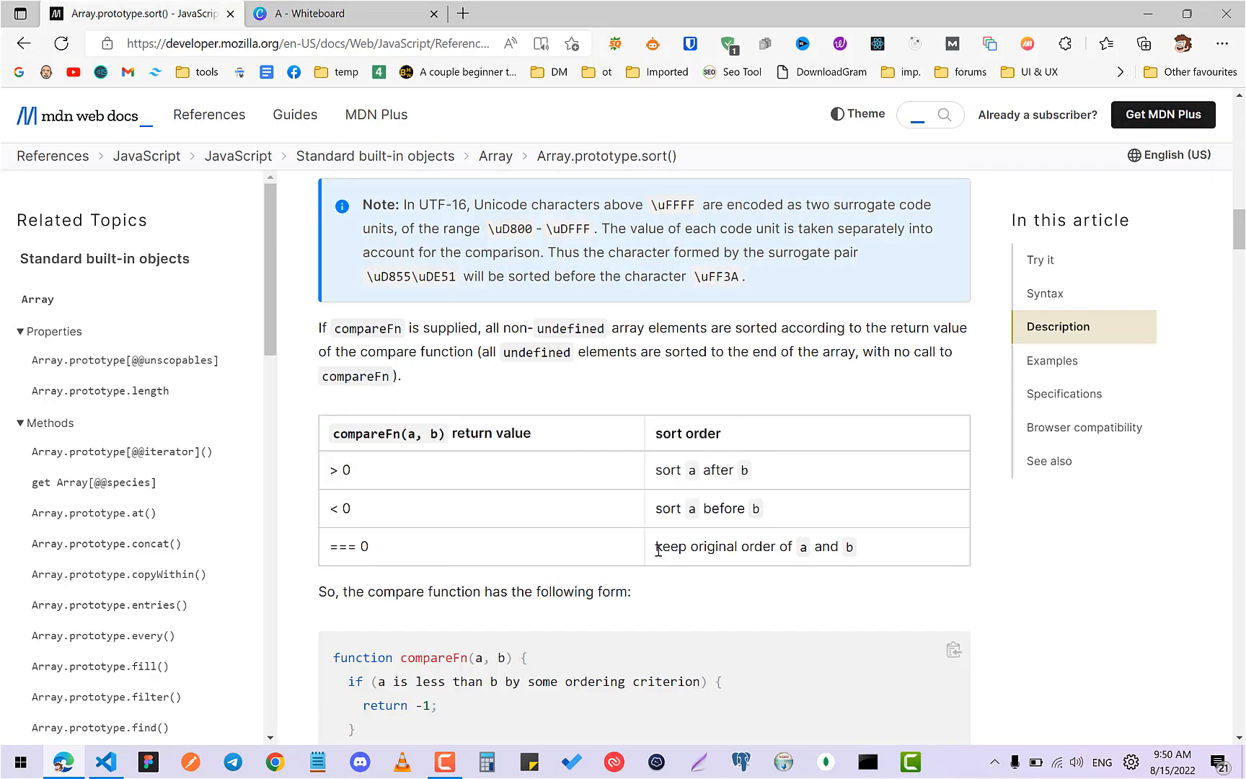
drag(656, 546, 842, 547)
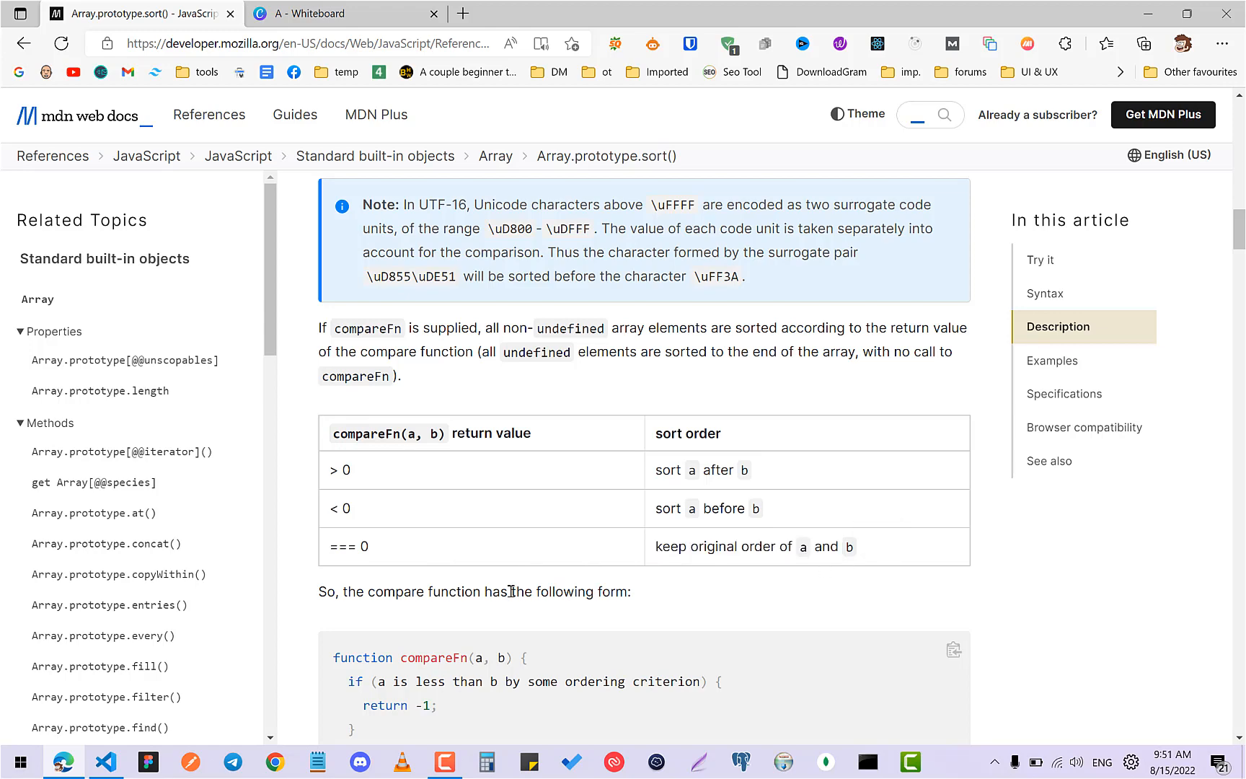
click(105, 761)
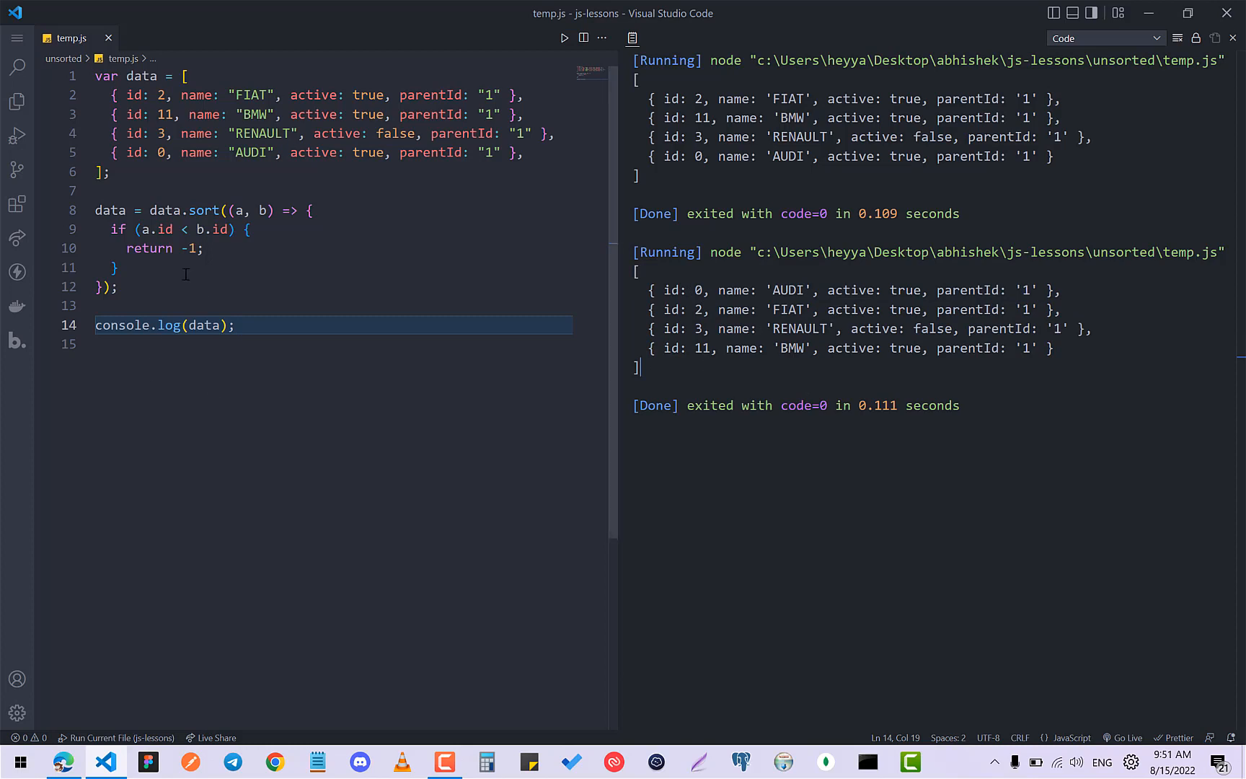
Change the comparator to a.name < b.name and rerun, listing AUDI, BMW, FIAT, RENAULT
click(115, 268)
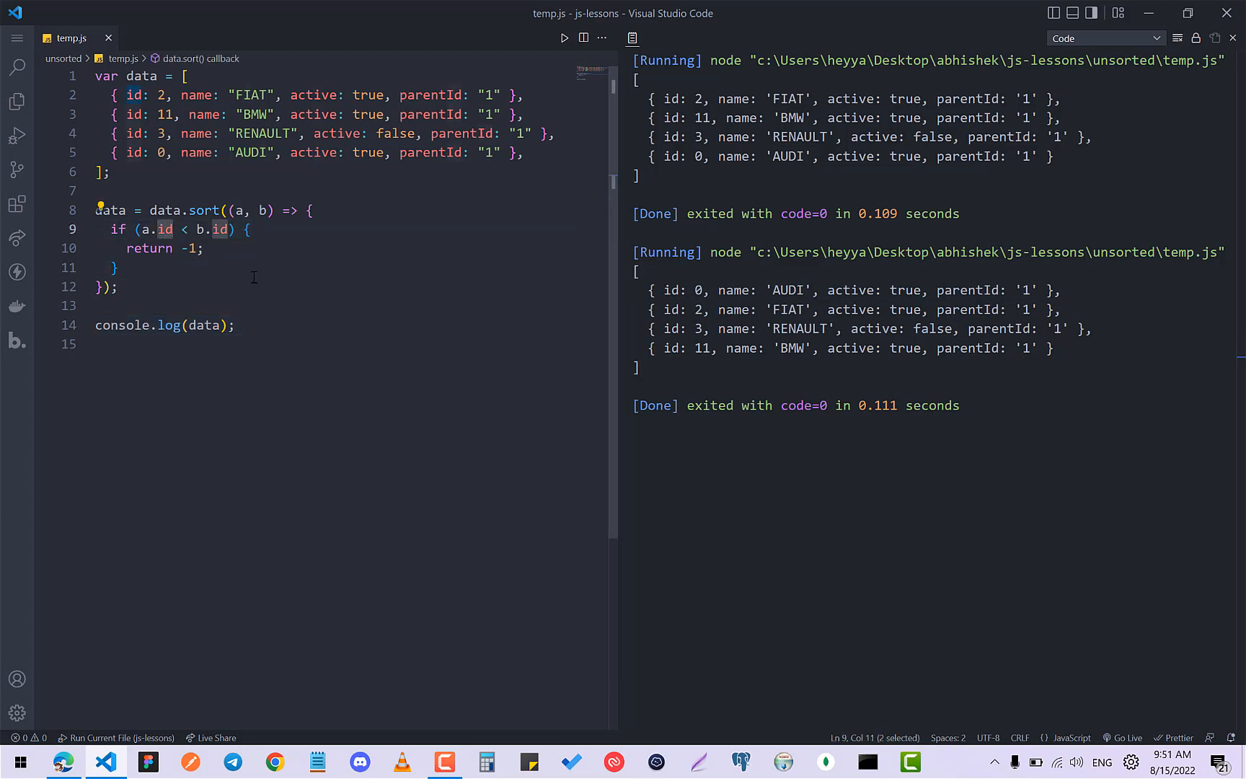
text(name)
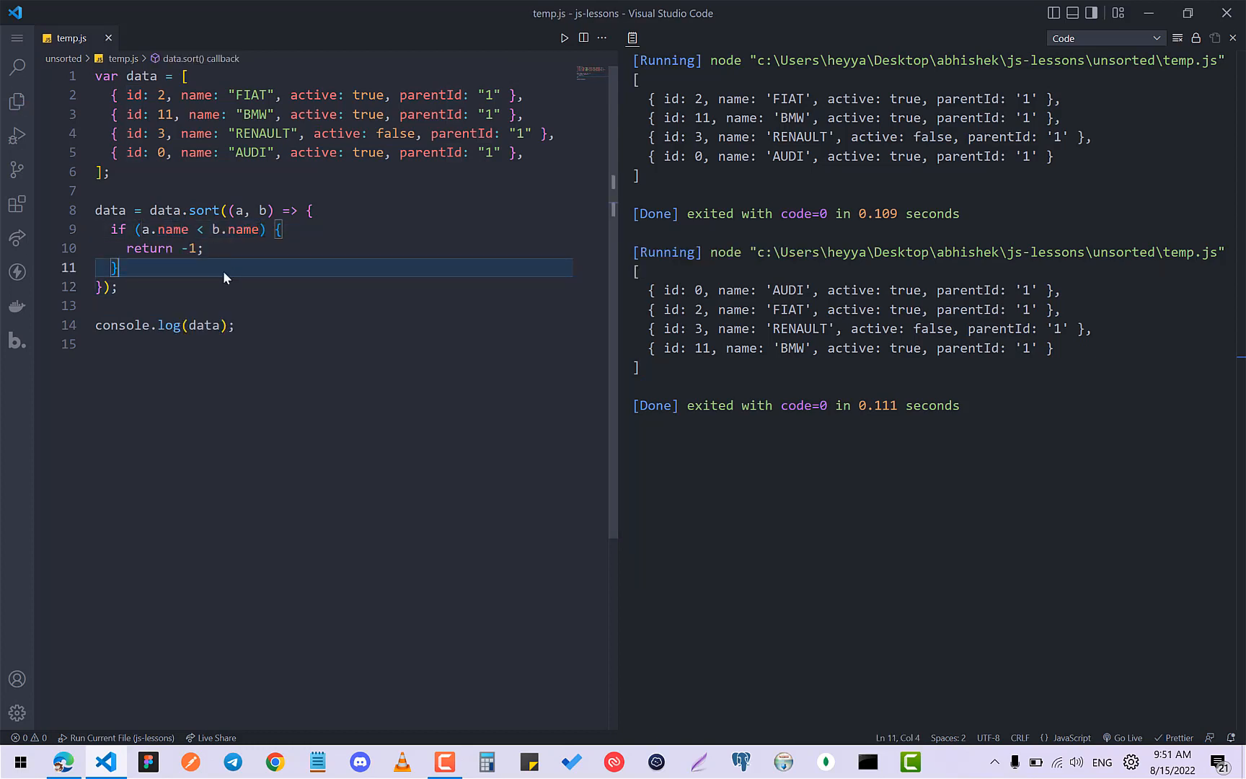
click(564, 38)
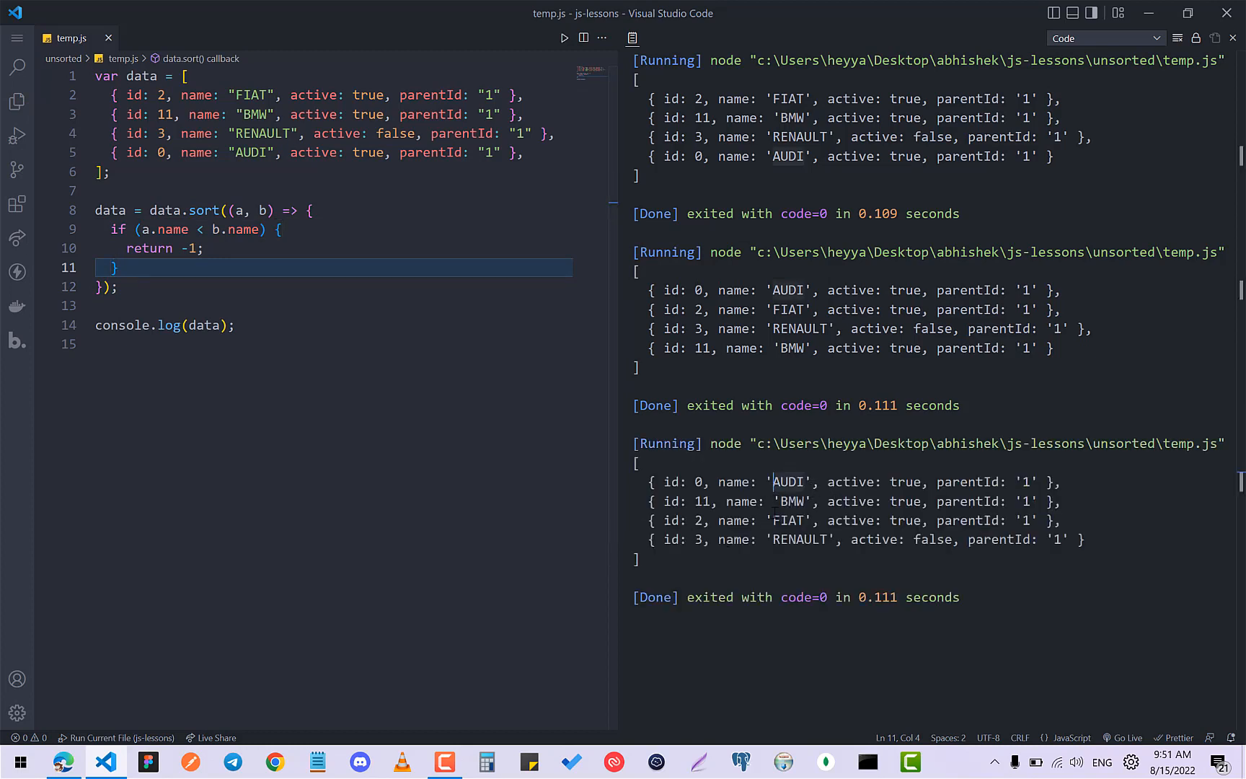
double_click(787, 482)
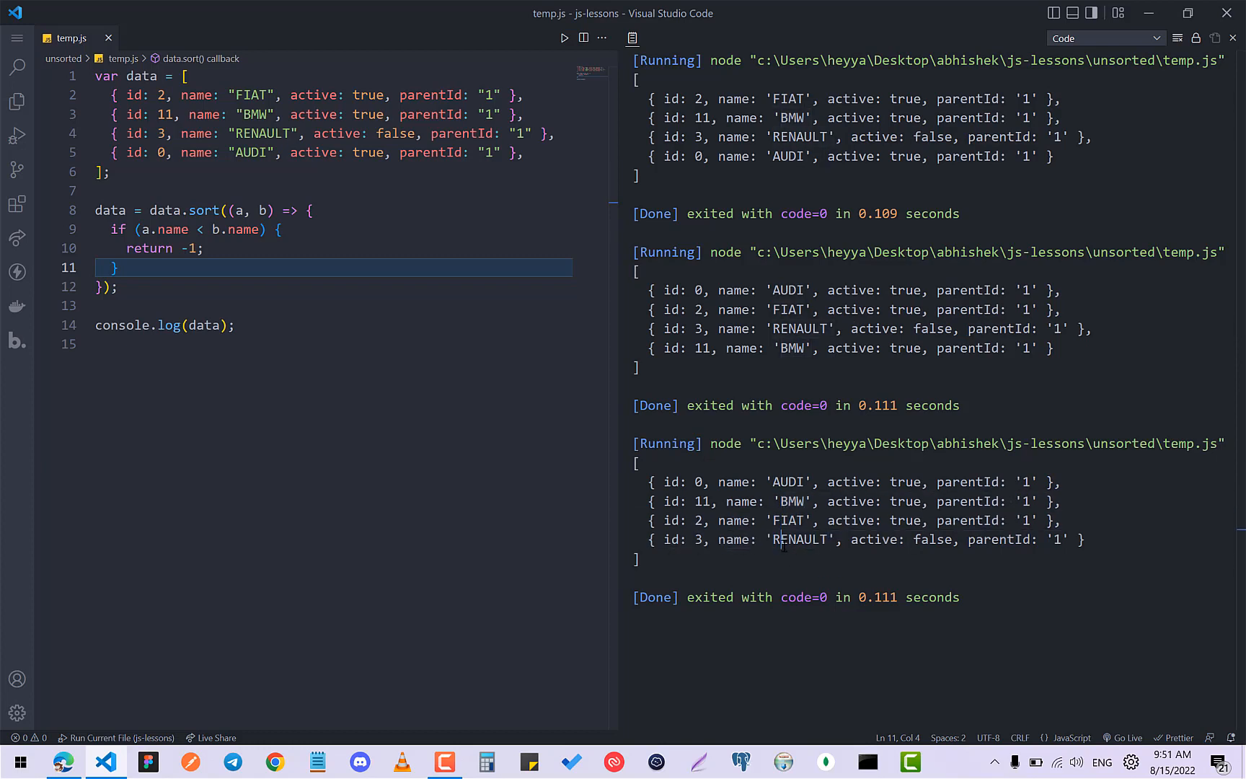
mouse_move(885, 482)
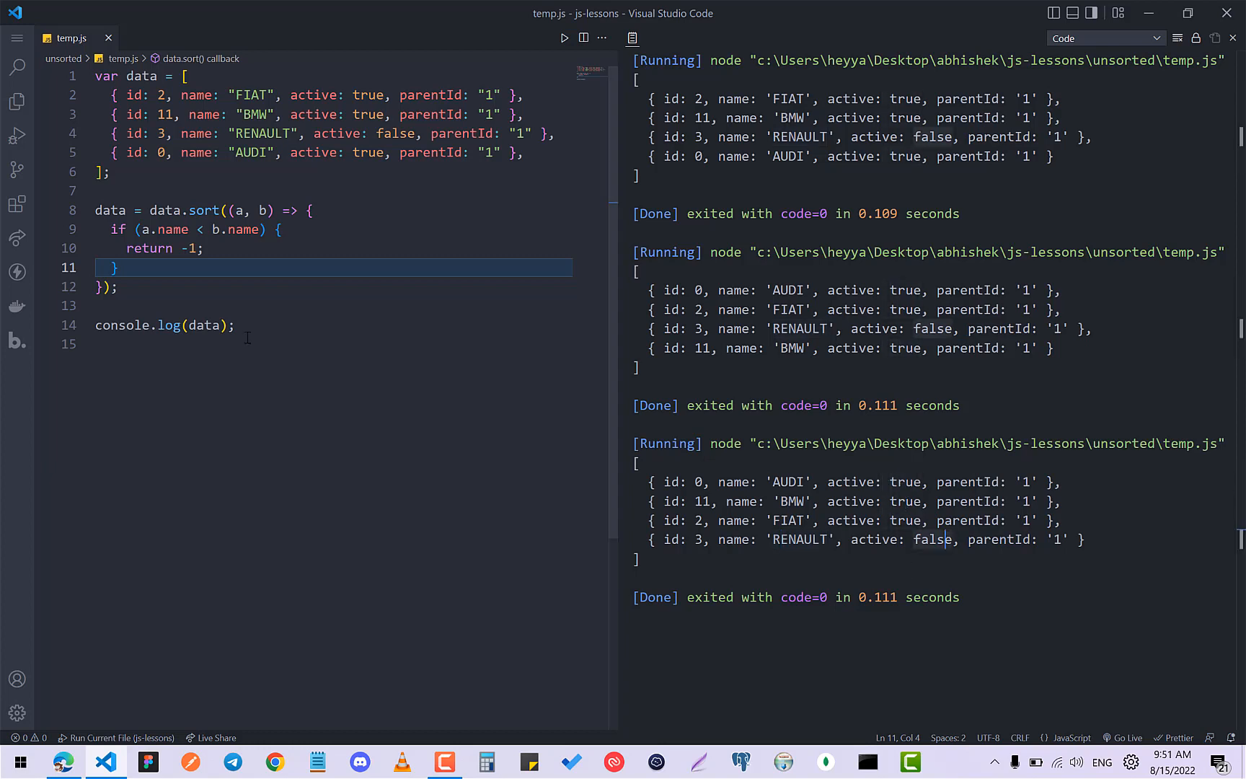
click(118, 287)
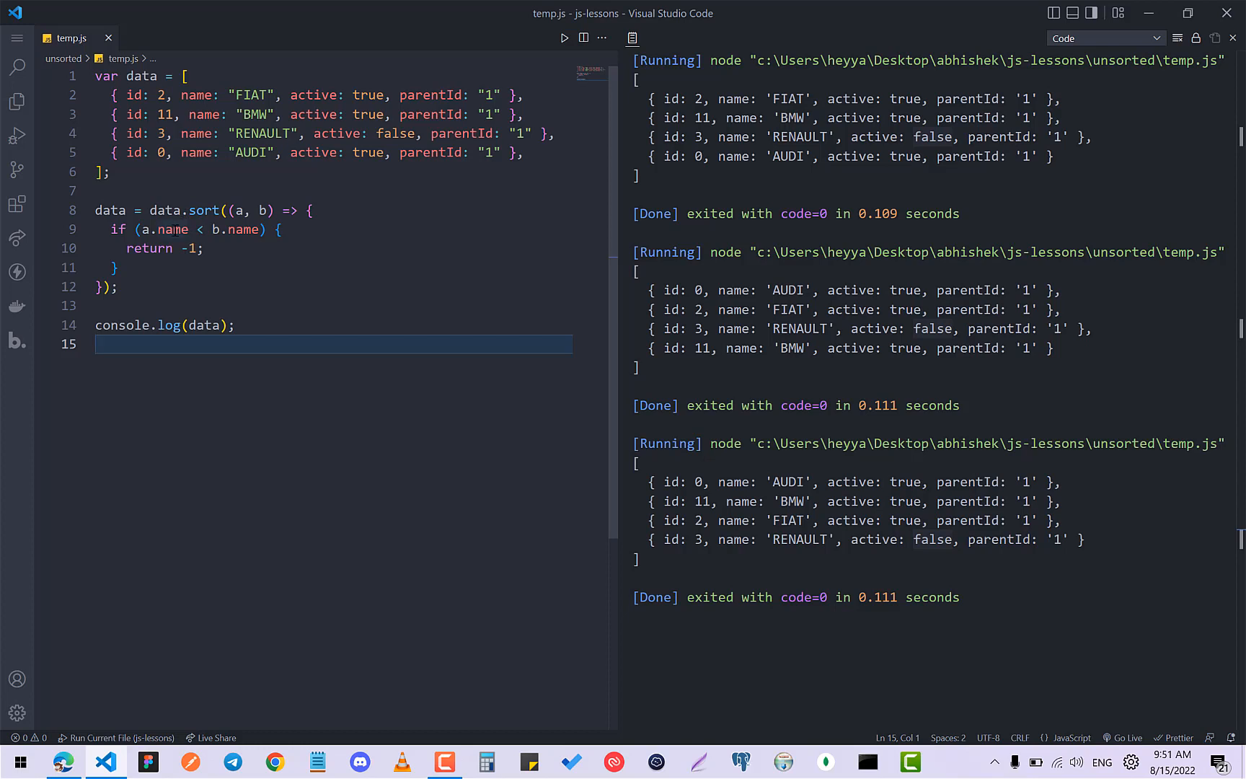
Rewrite the condition as a.active == true && b.active == false and save the file
double_click(171, 229)
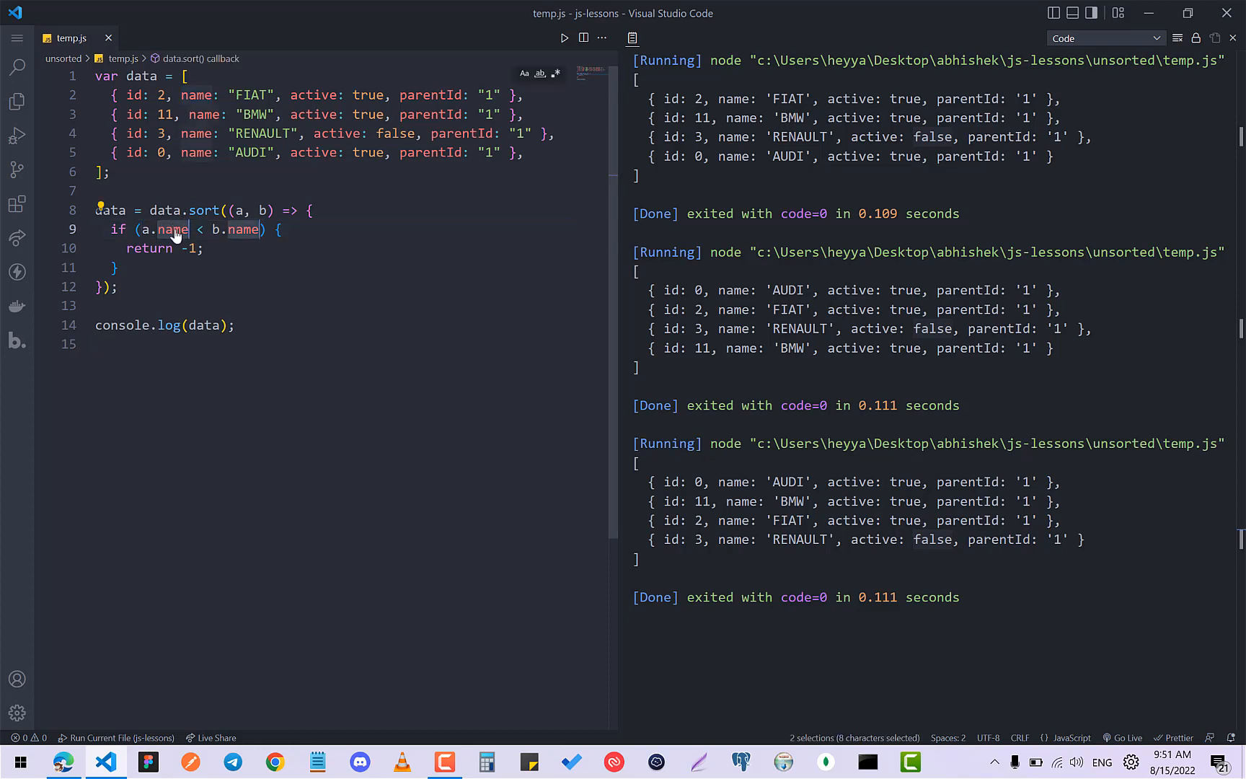
key(Delete)
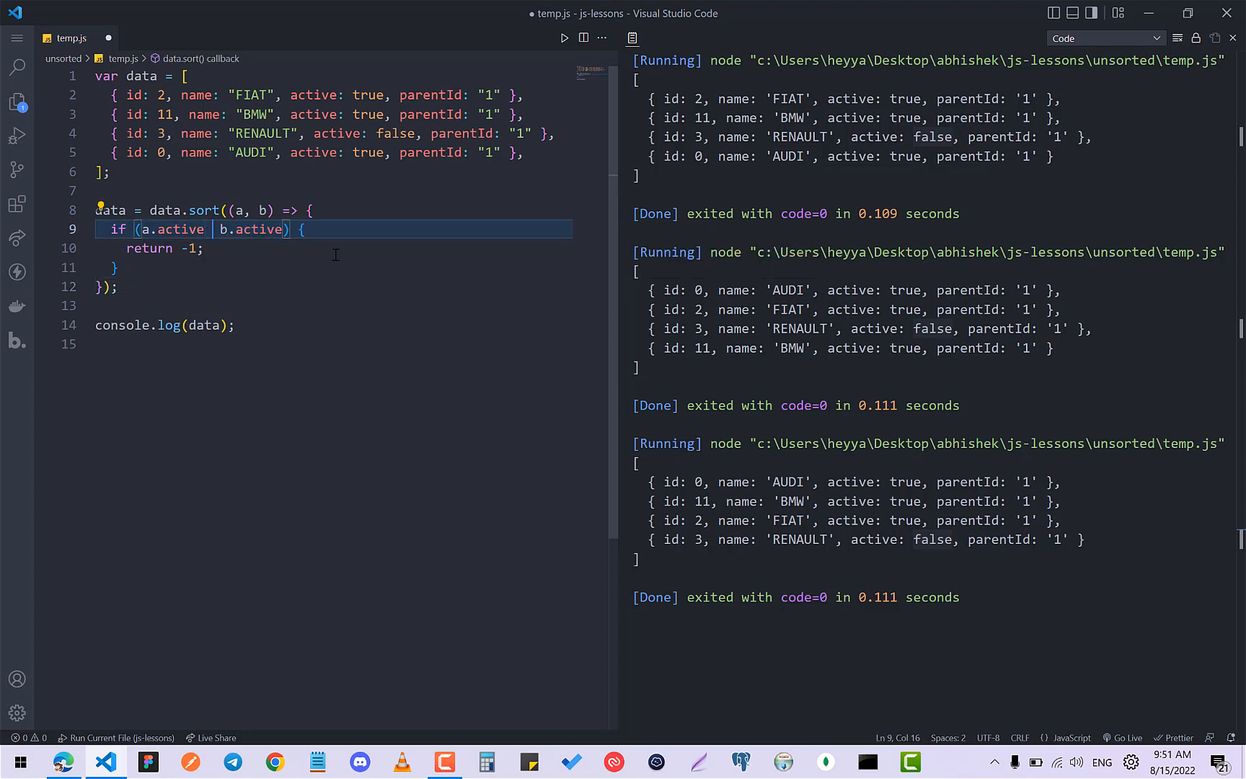
text(== tru)
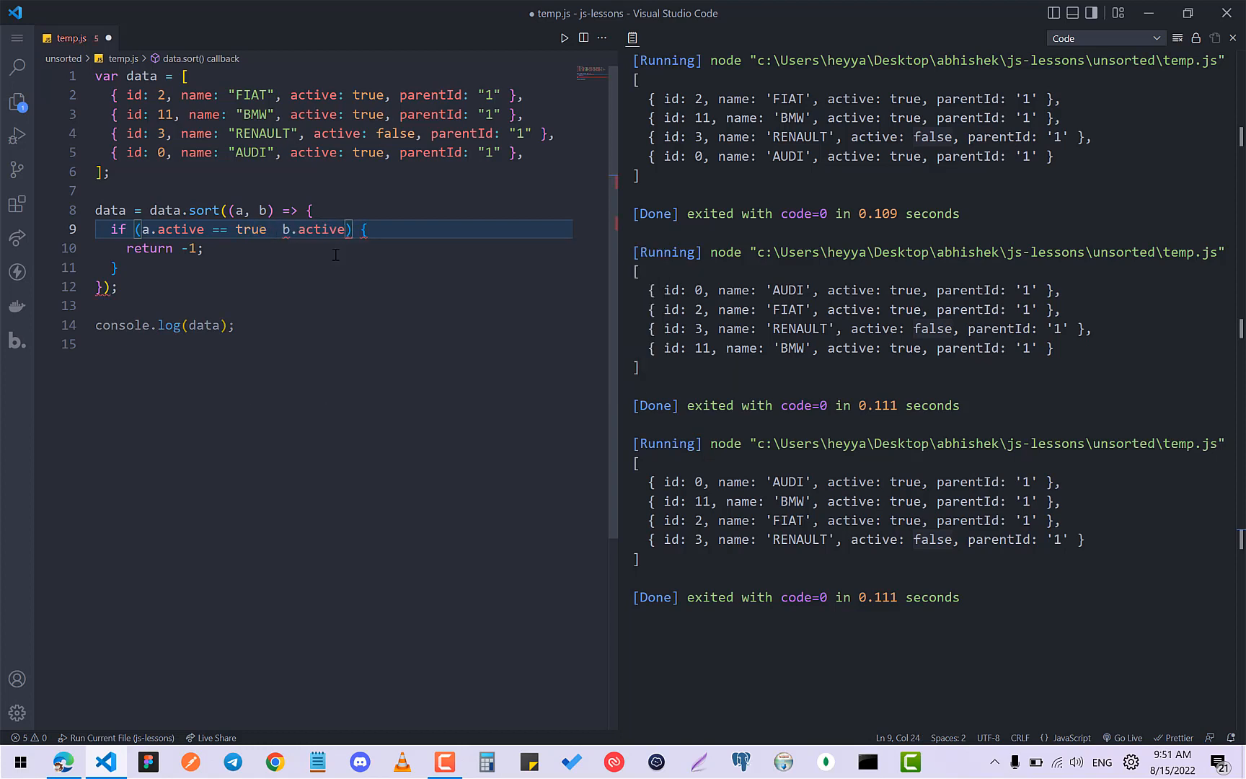
text(&&)
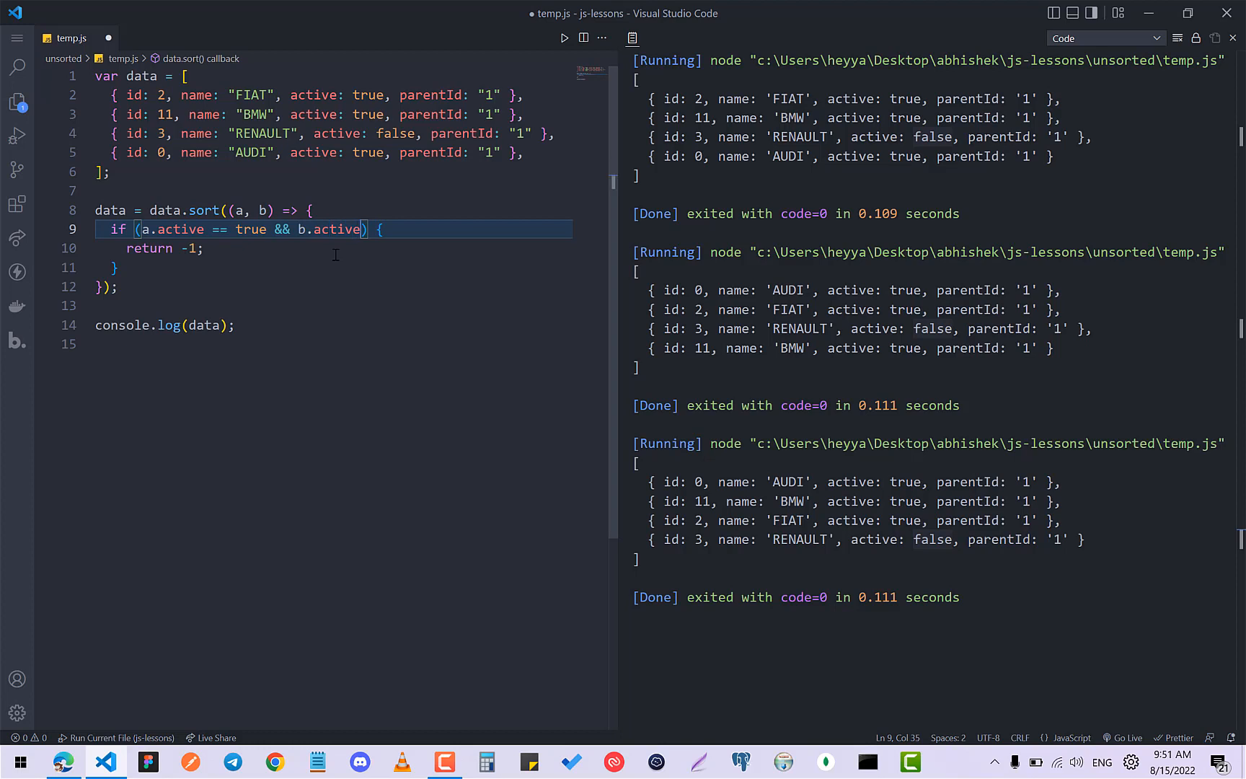
text(== false)
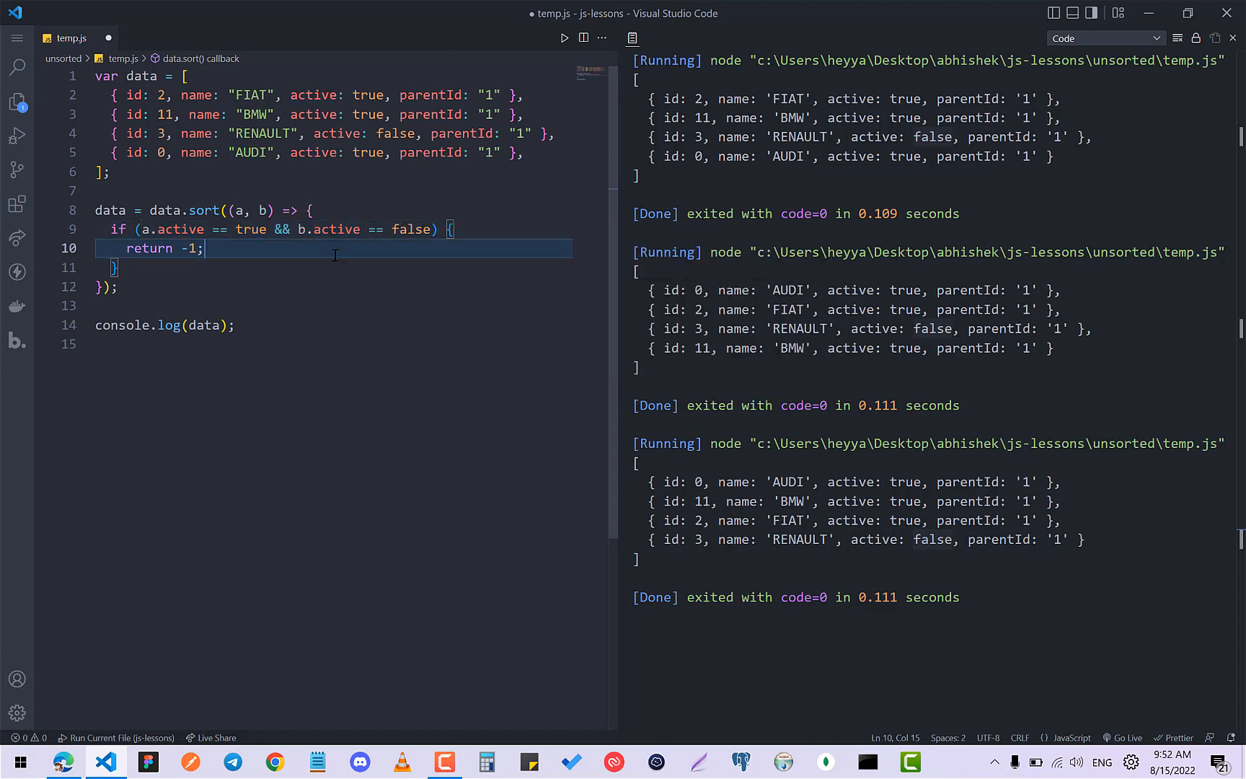
key(Ctrl+s)
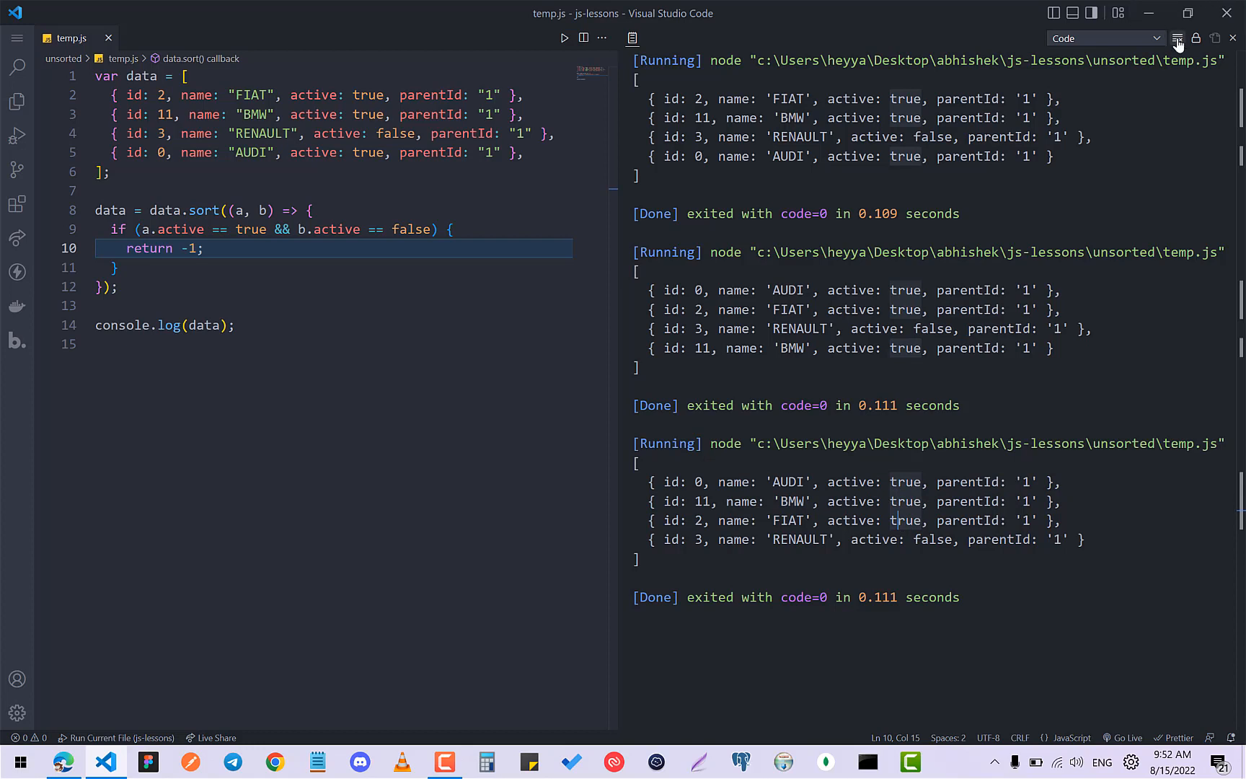
Clear the output and run the active comparator, noting RENAULT with active false lands last
click(1179, 38)
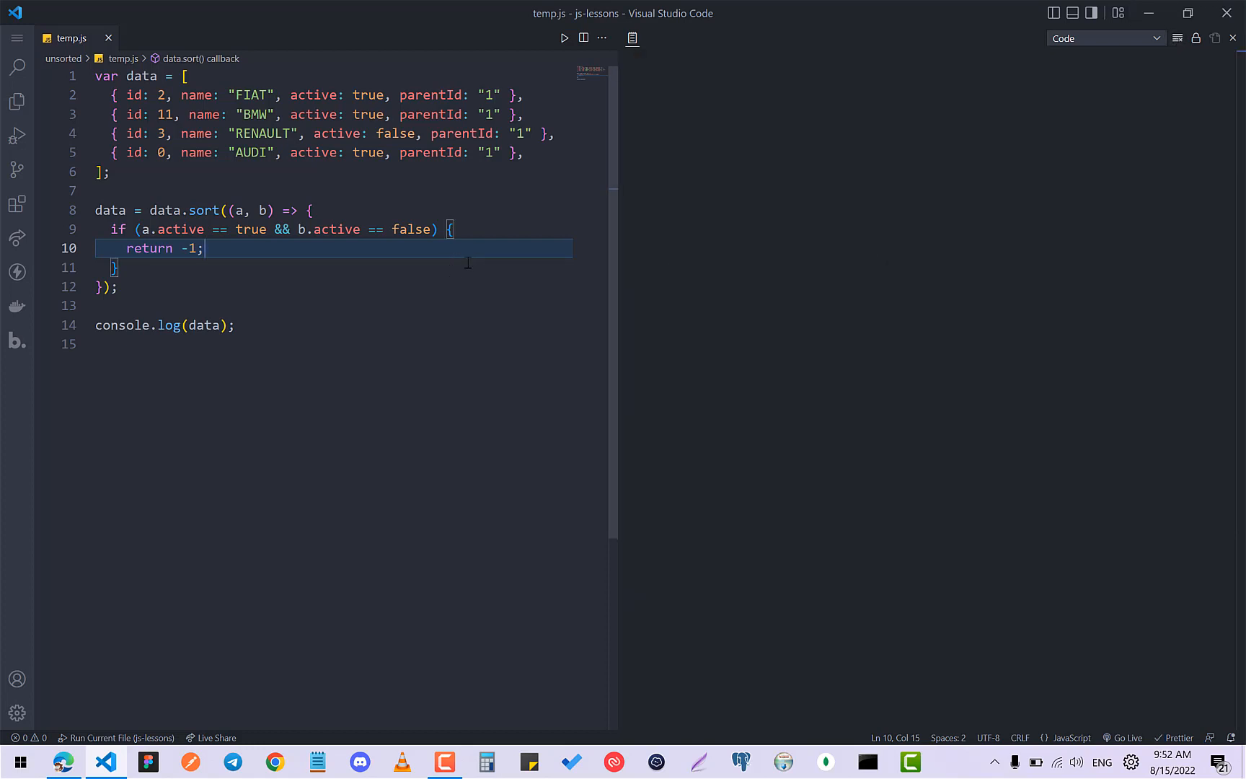
click(563, 37)
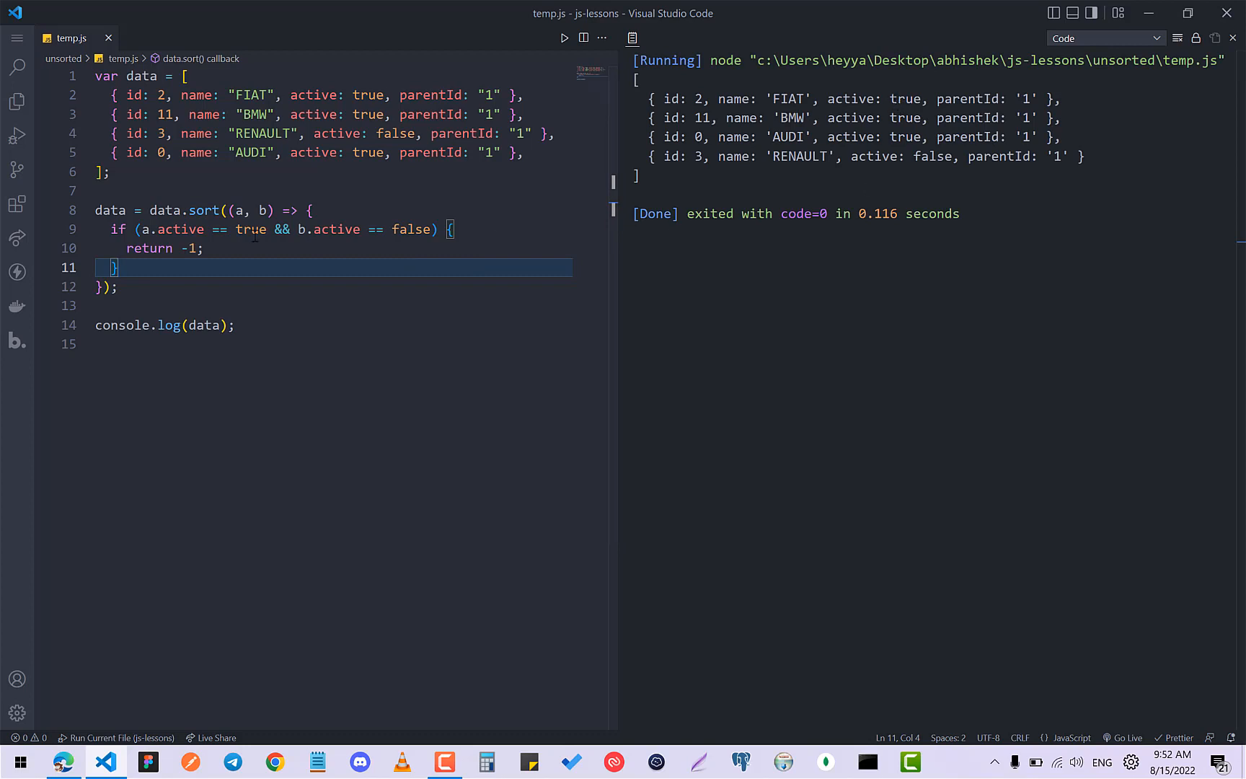
drag(887, 98, 930, 137)
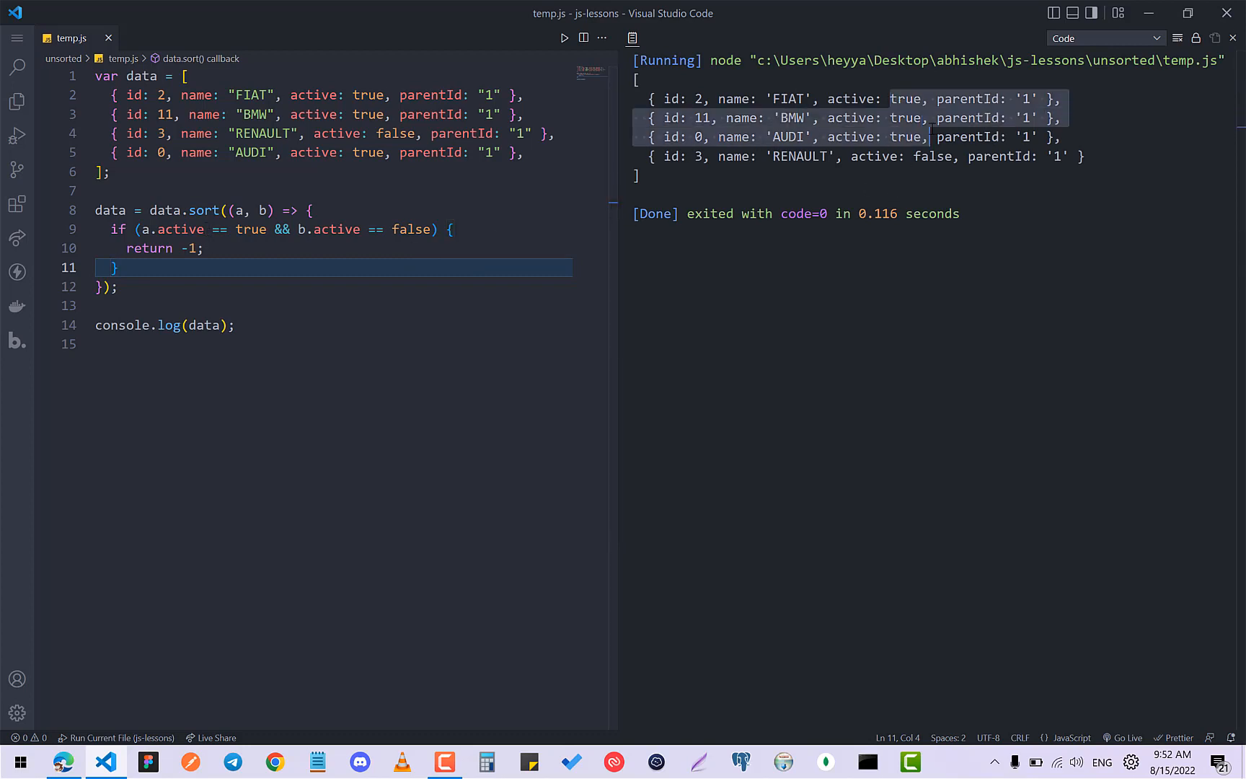
mouse_move(917, 158)
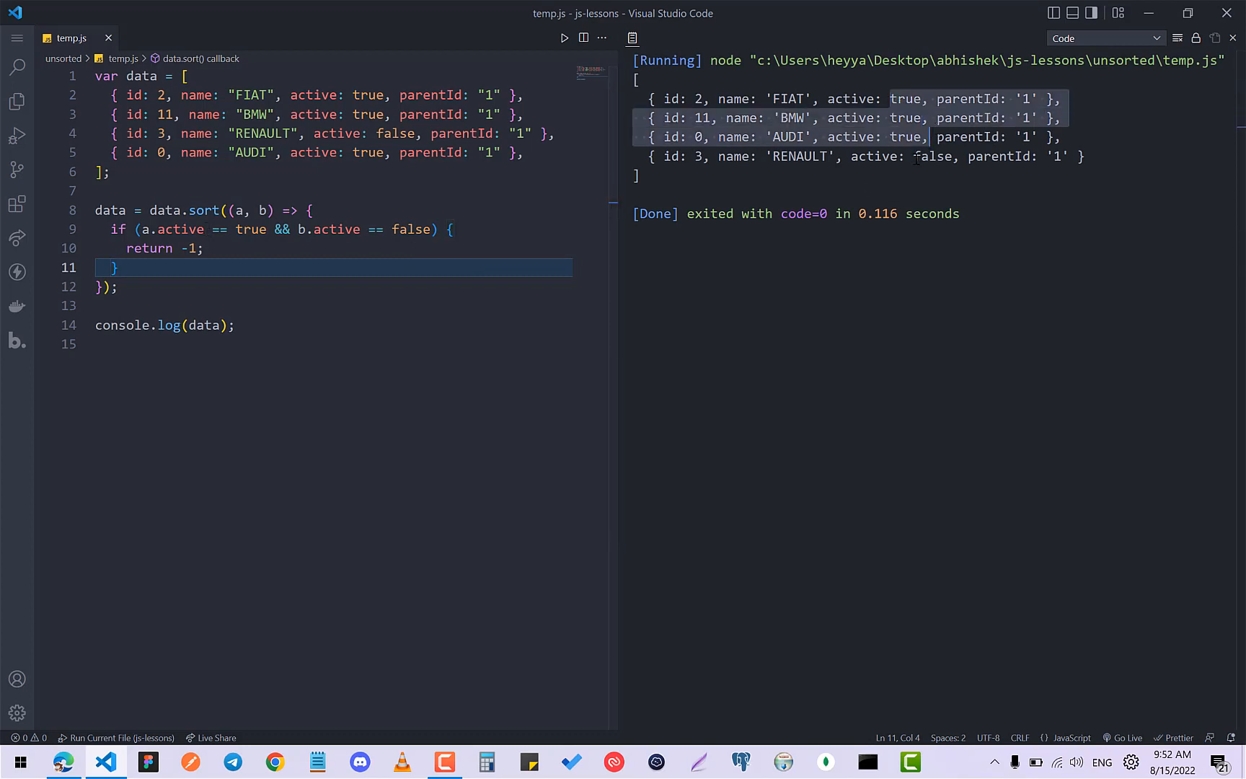
click(150, 268)
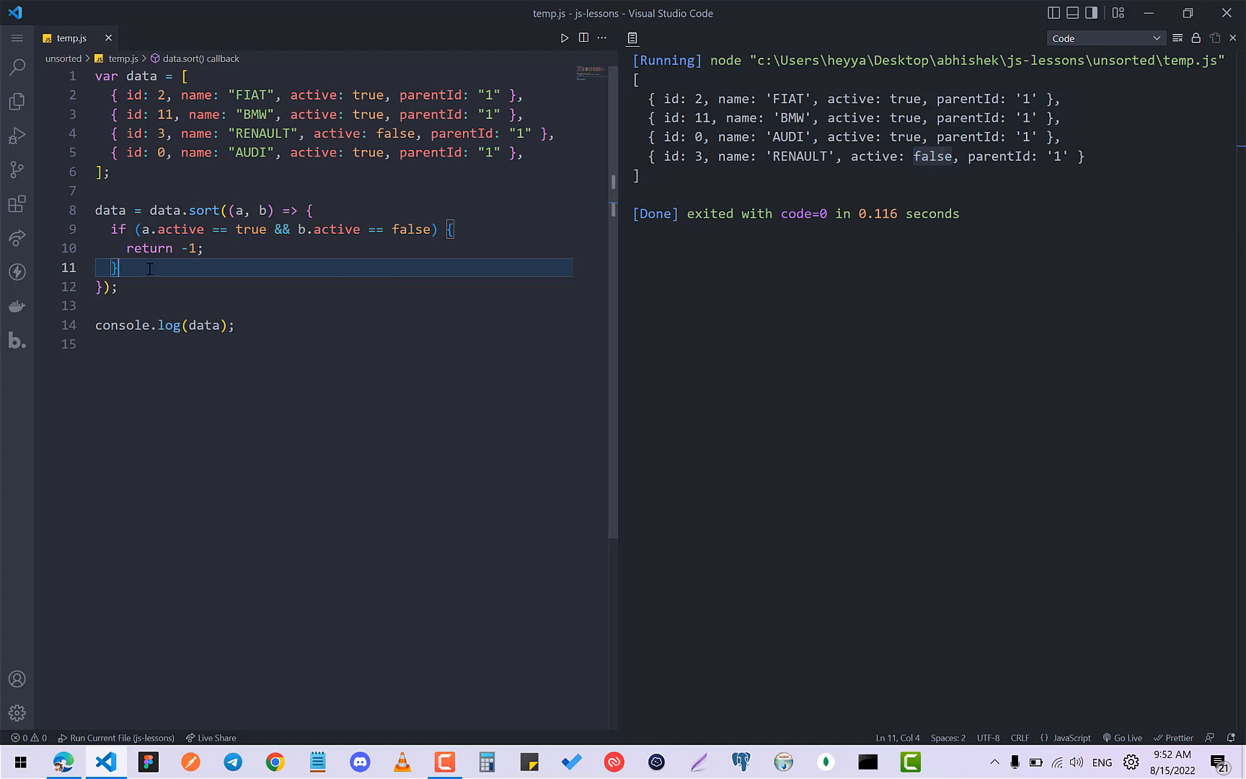
Change the branch to return 1 and rerun, listing FIAT, BMW, RENAULT, AUDI
click(186, 248)
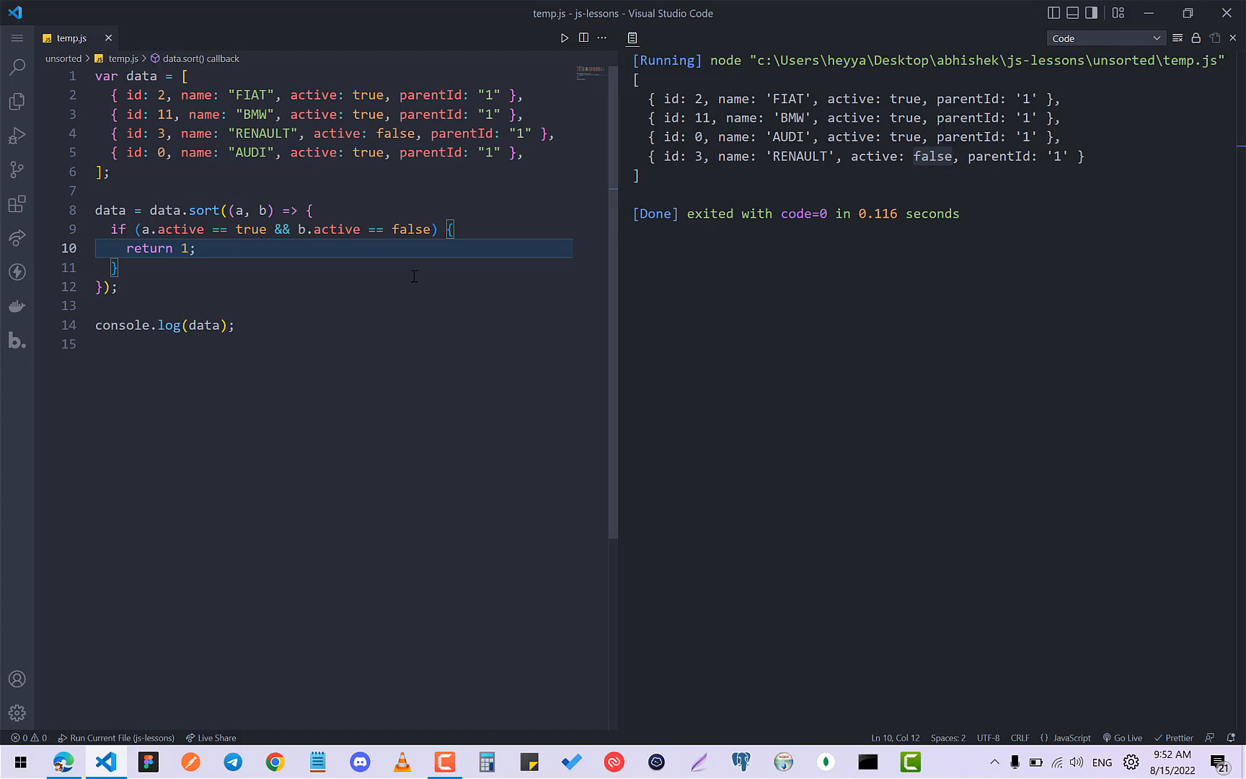
click(564, 38)
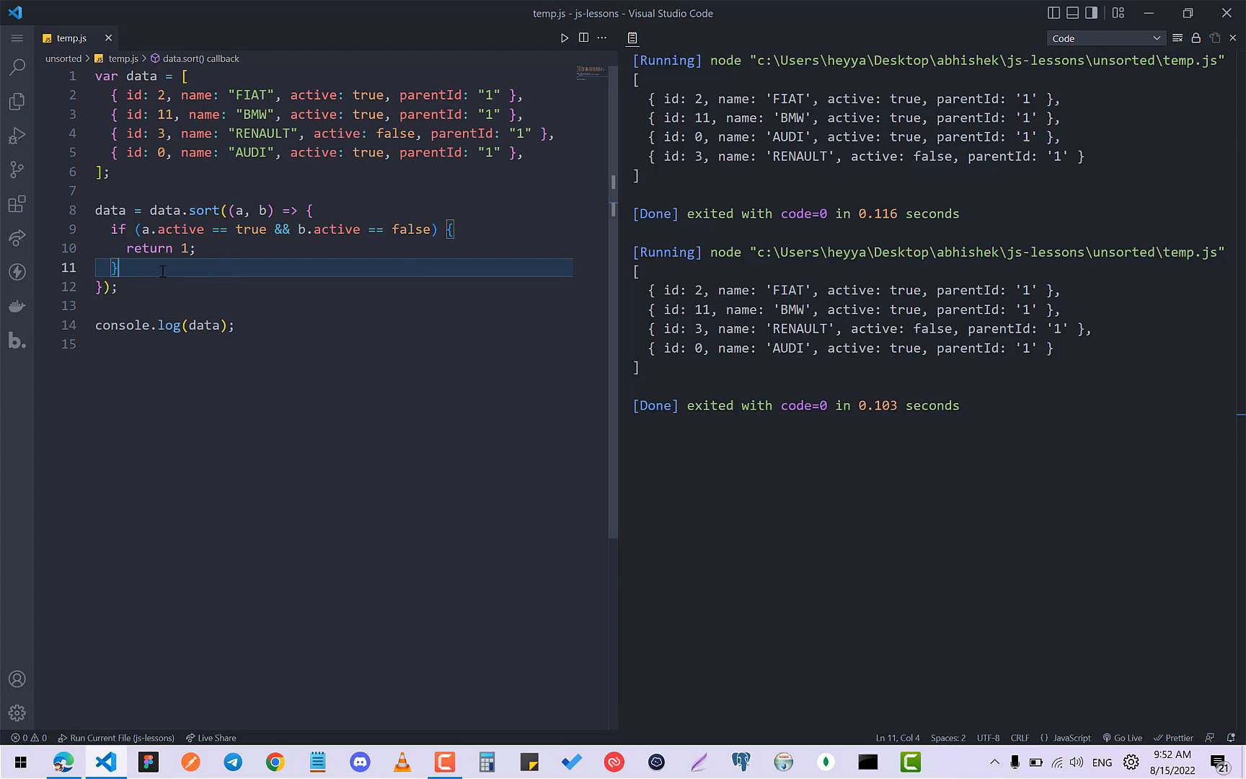
Add if (b.active == true && a.active == false) { return -1; } and run the script
text(if)
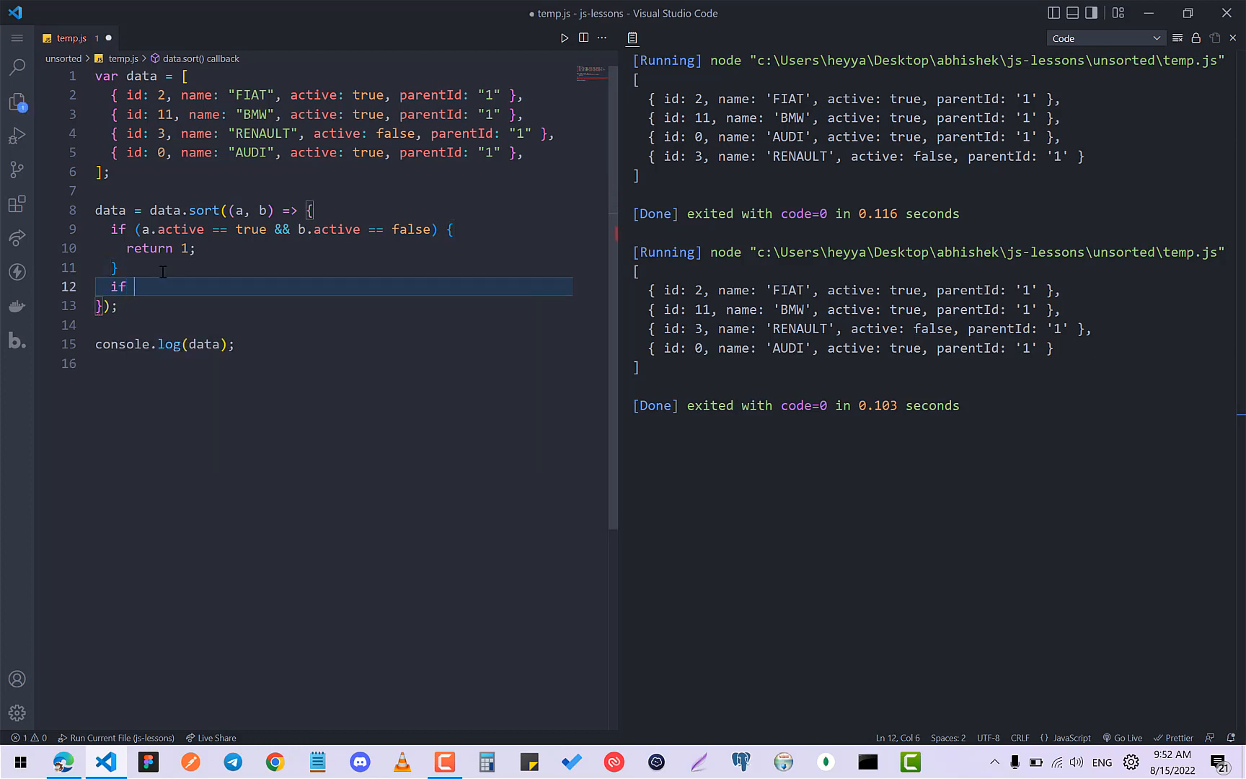
text((b.))
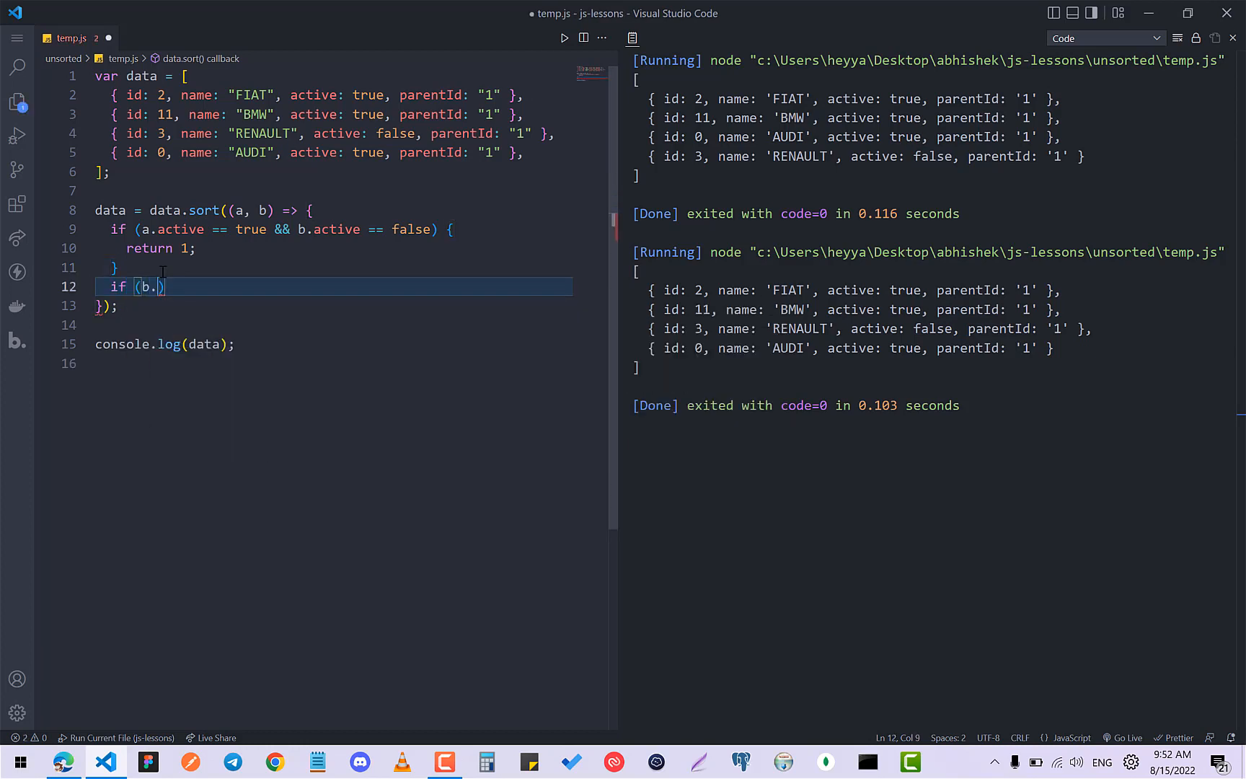
text(active == true && a)
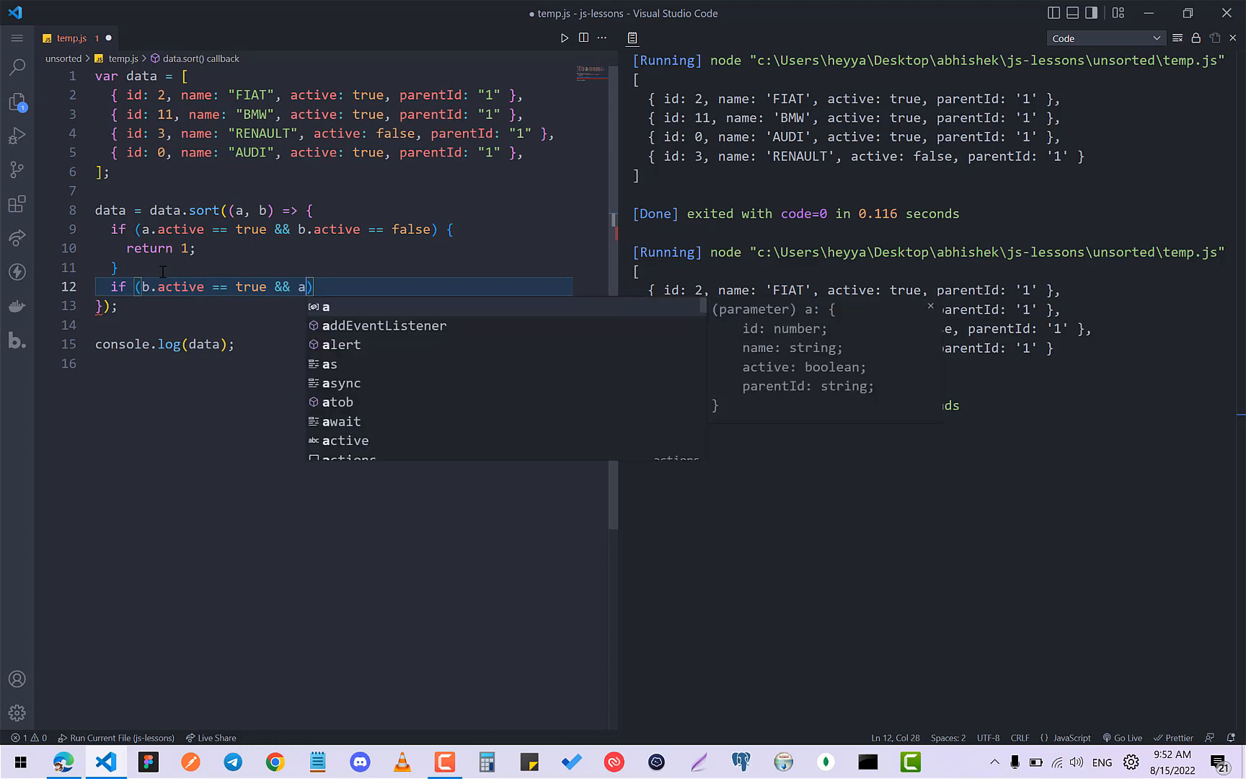
text(.active == false)
text(return -)
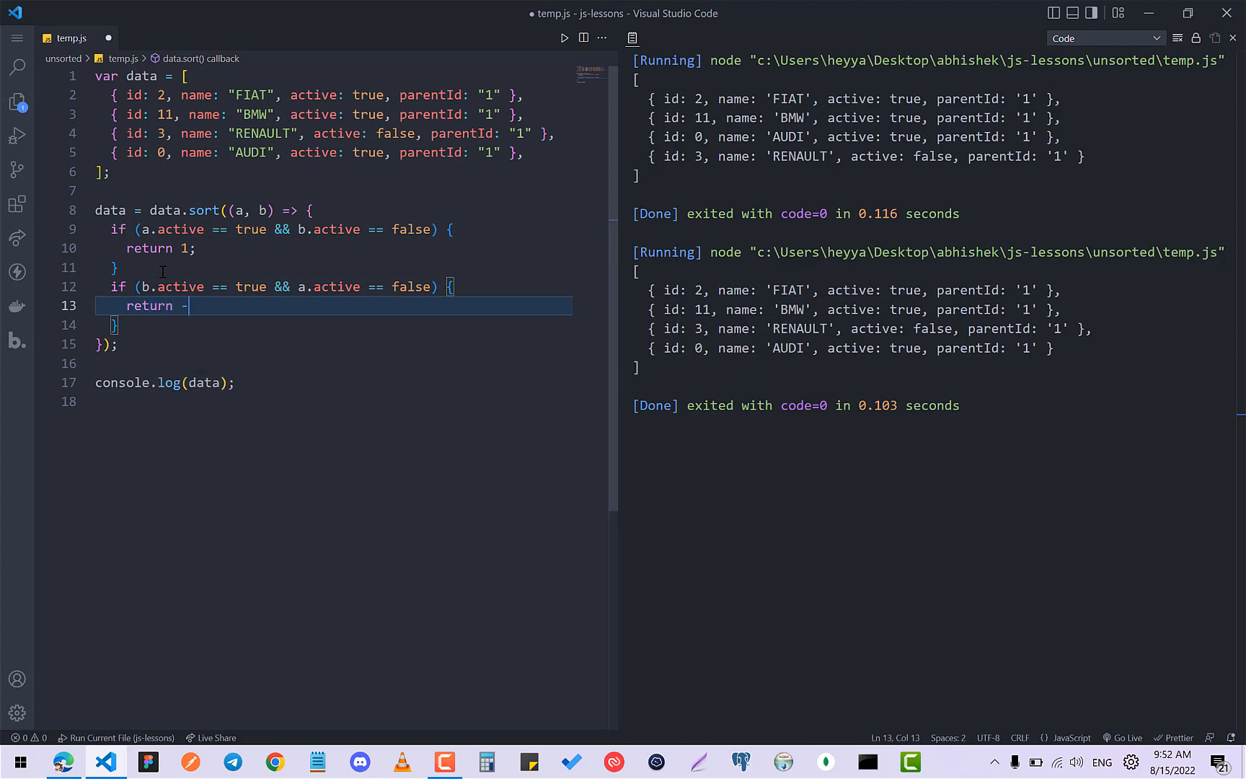
text(1;)
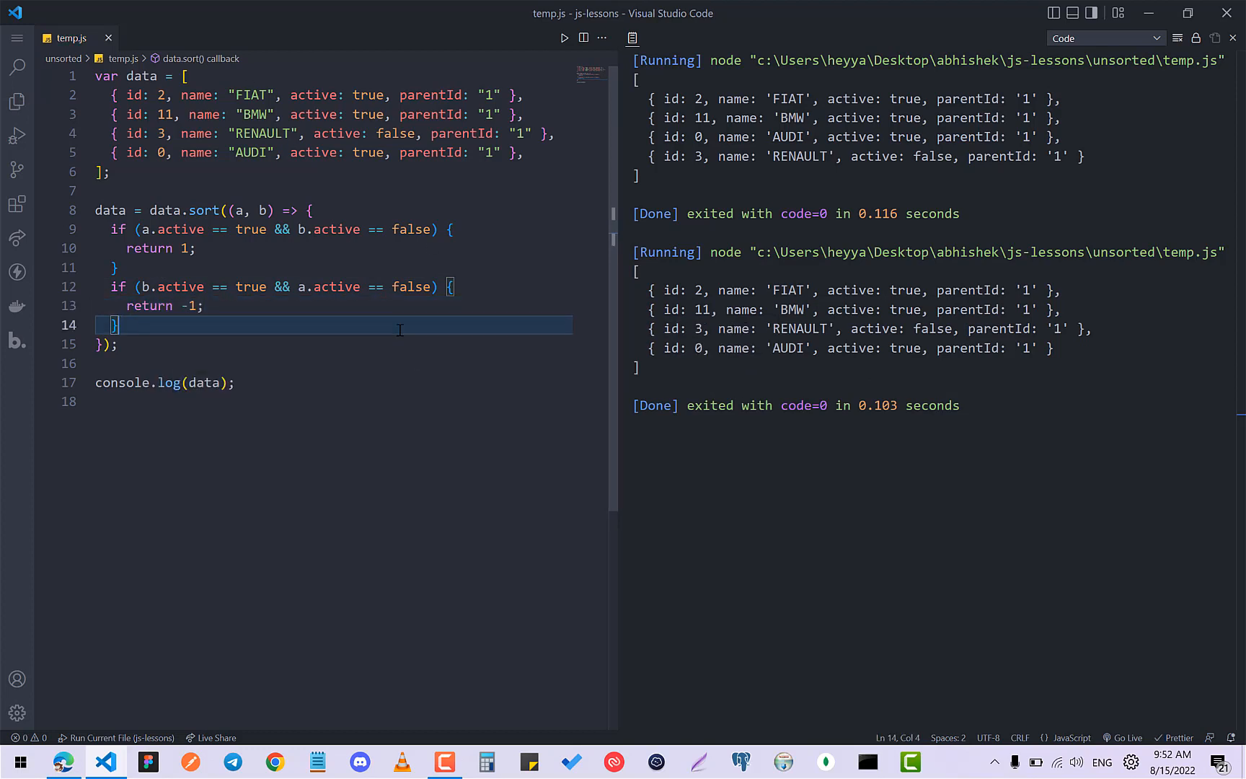
click(564, 37)
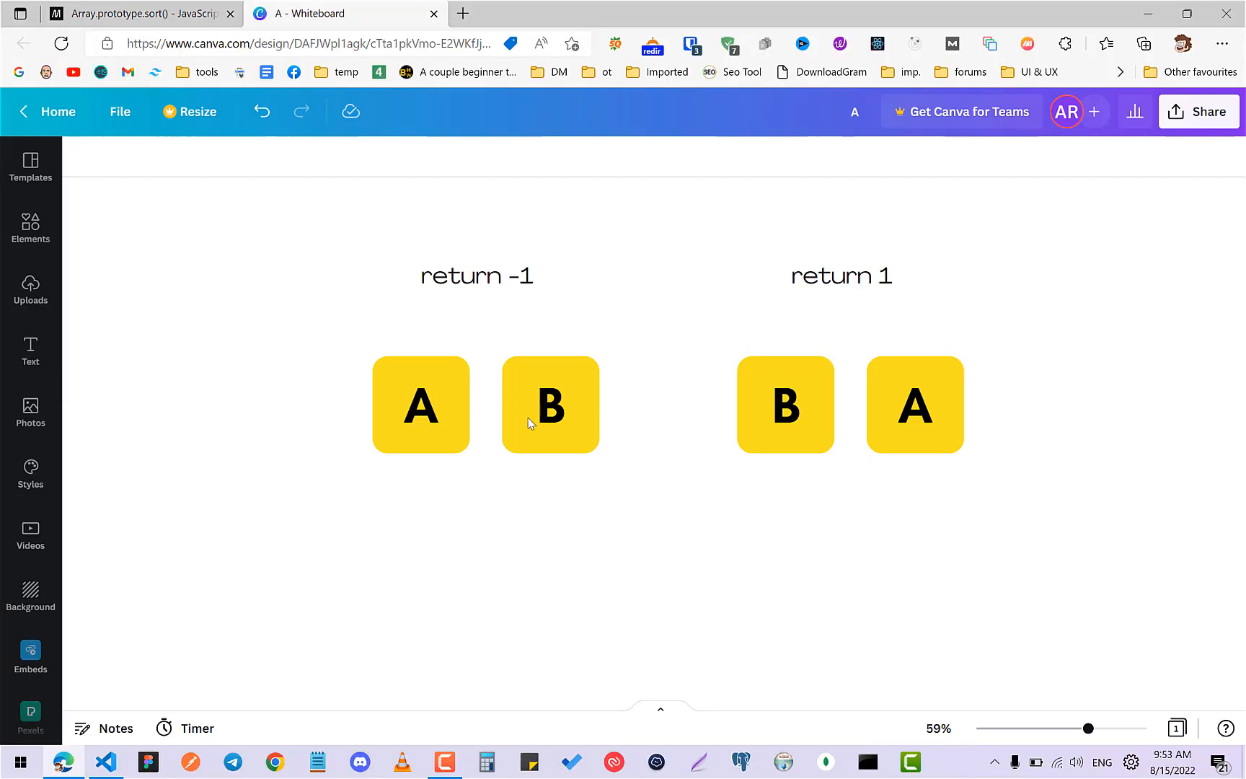
mouse_move(1024, 366)
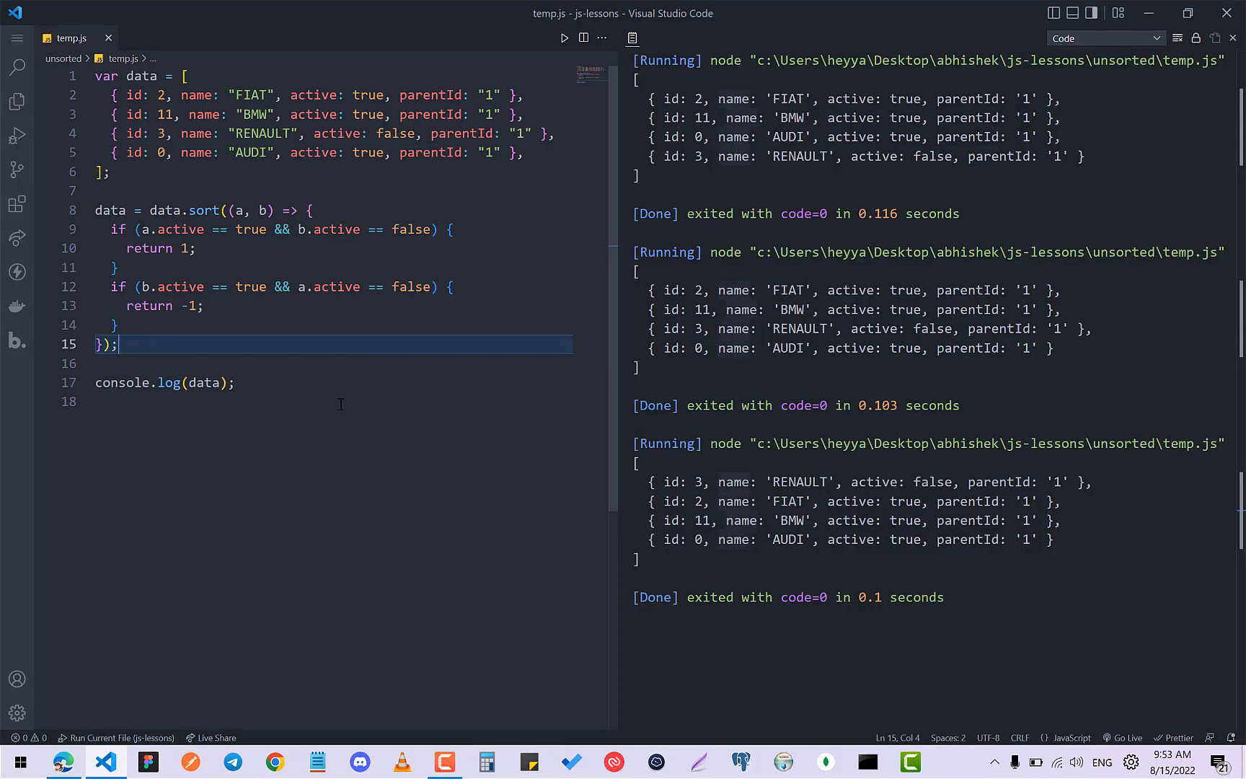
Place the caret after the data array once the run shows RENAULT first
click(110, 173)
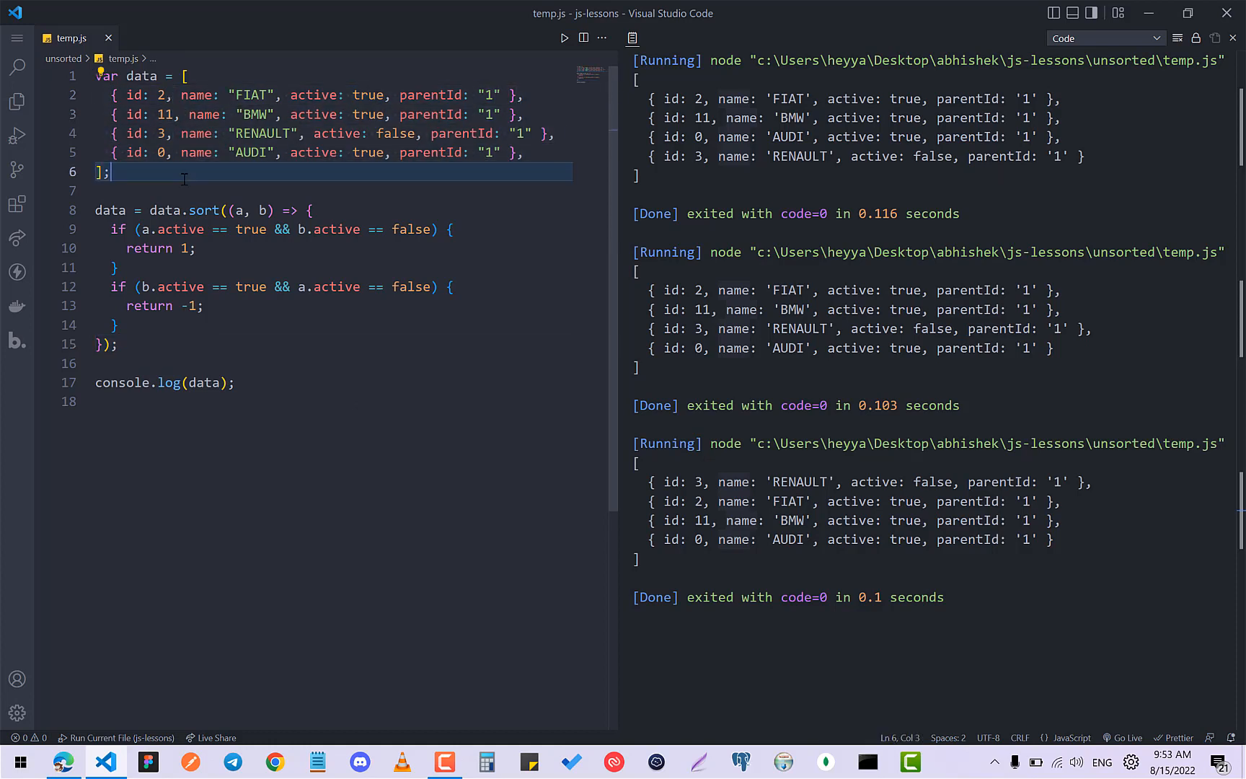